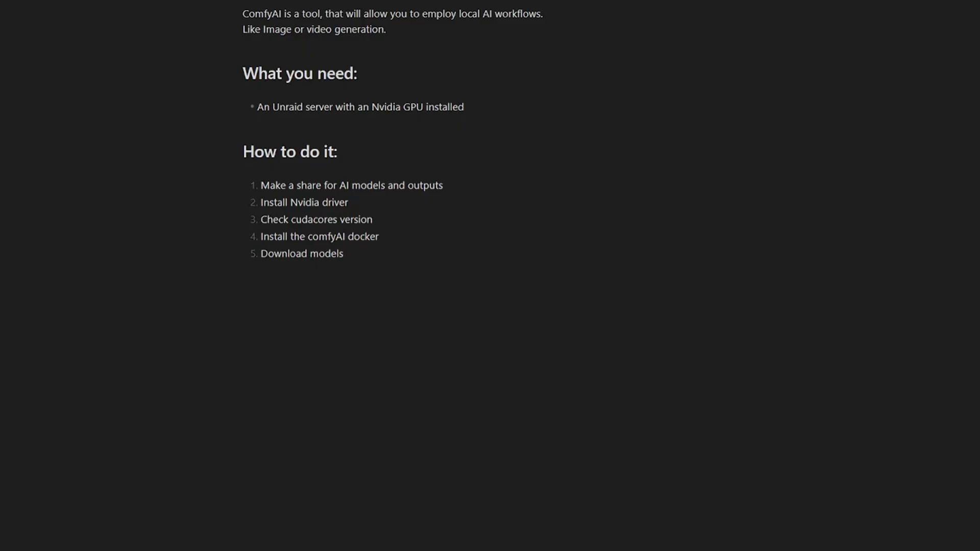
pyautogui.moveTo(258, 107)
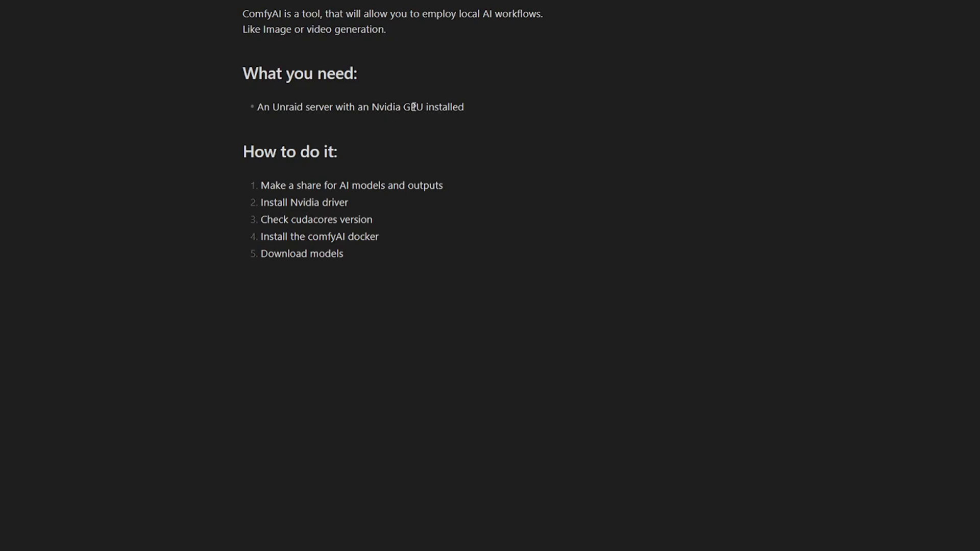
pyautogui.moveTo(466, 190)
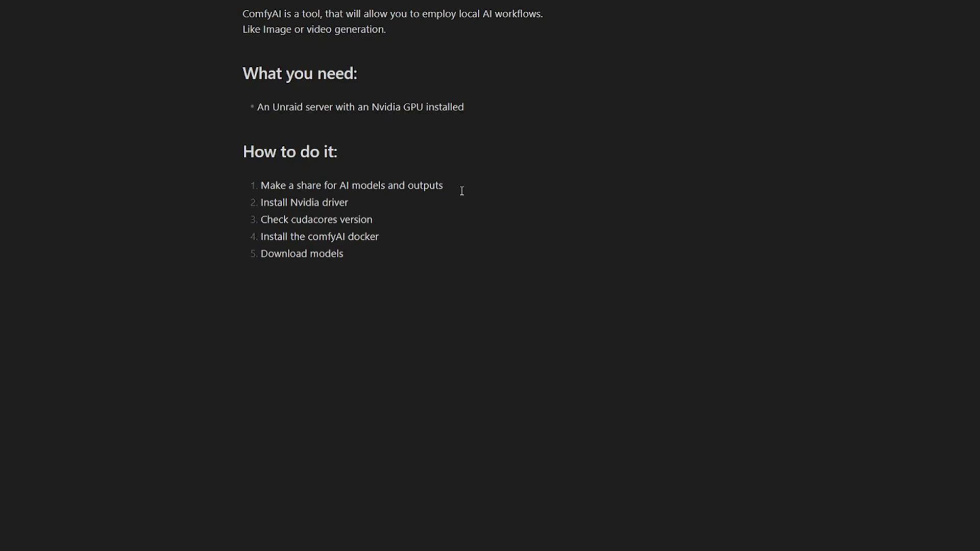
pyautogui.moveTo(376, 212)
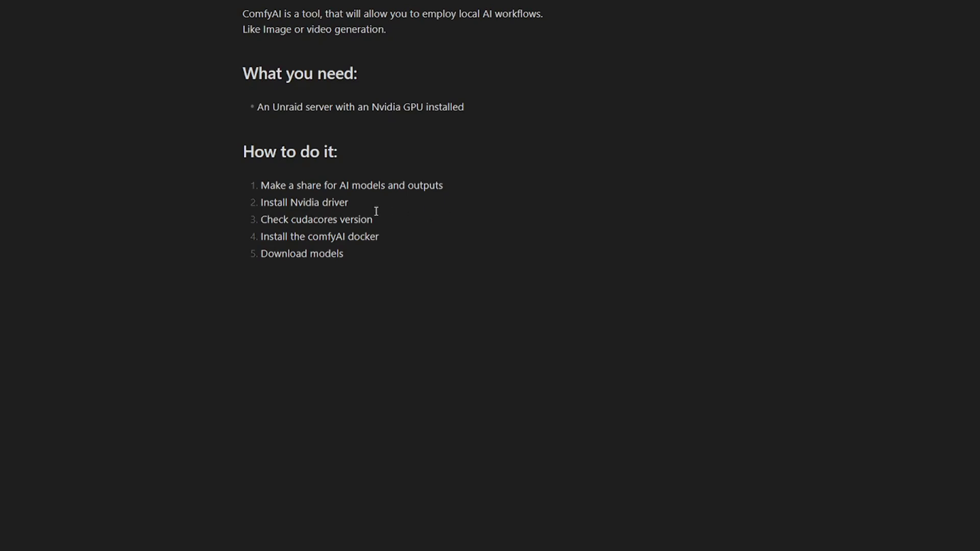
pyautogui.moveTo(270, 221)
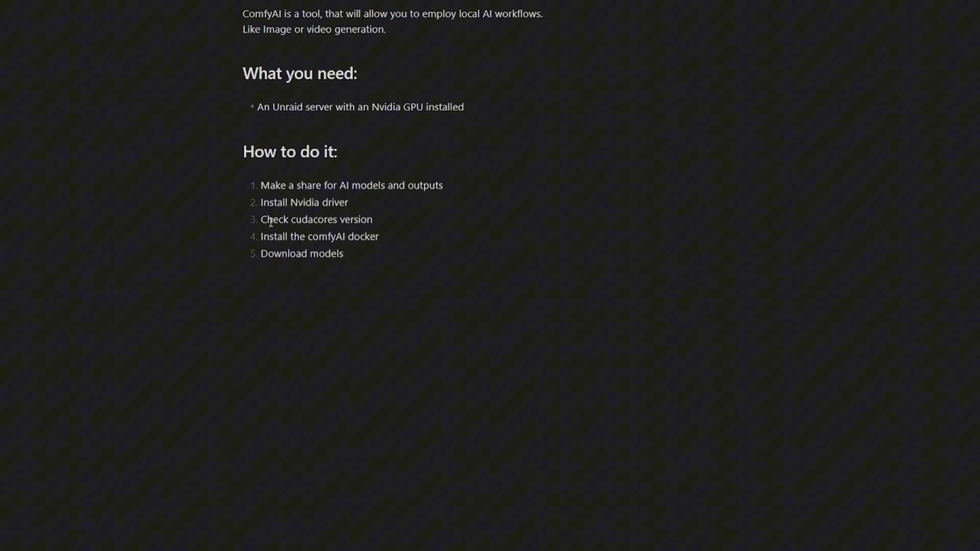
pyautogui.moveTo(368, 220)
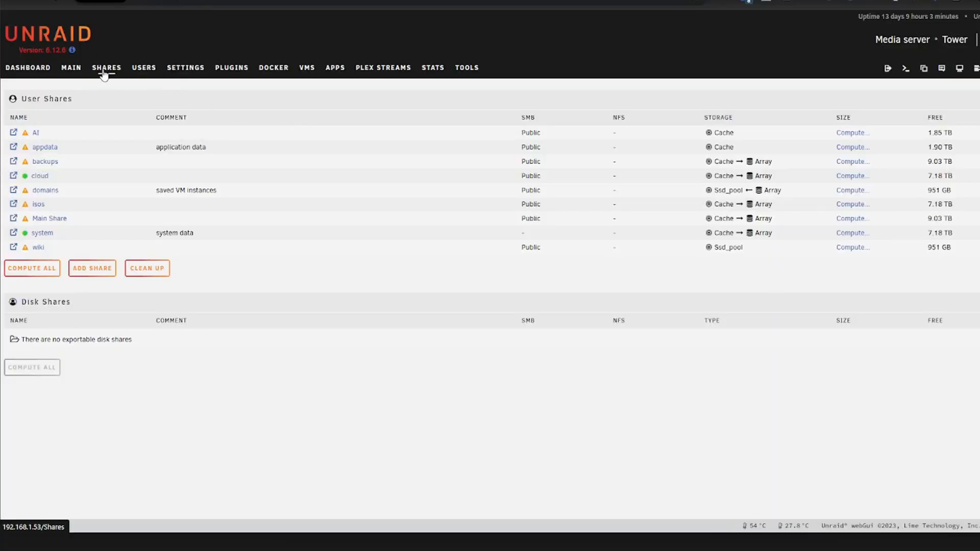
pyautogui.moveTo(92, 268)
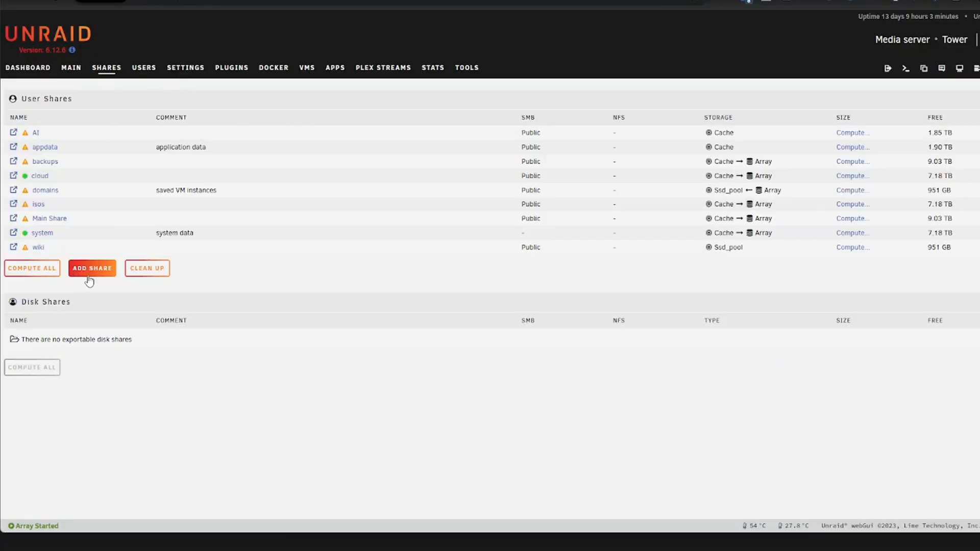
# Create the AI share on Ssd_pool with the Array as secondary storage, then review its settings.
pyautogui.click(92, 268)
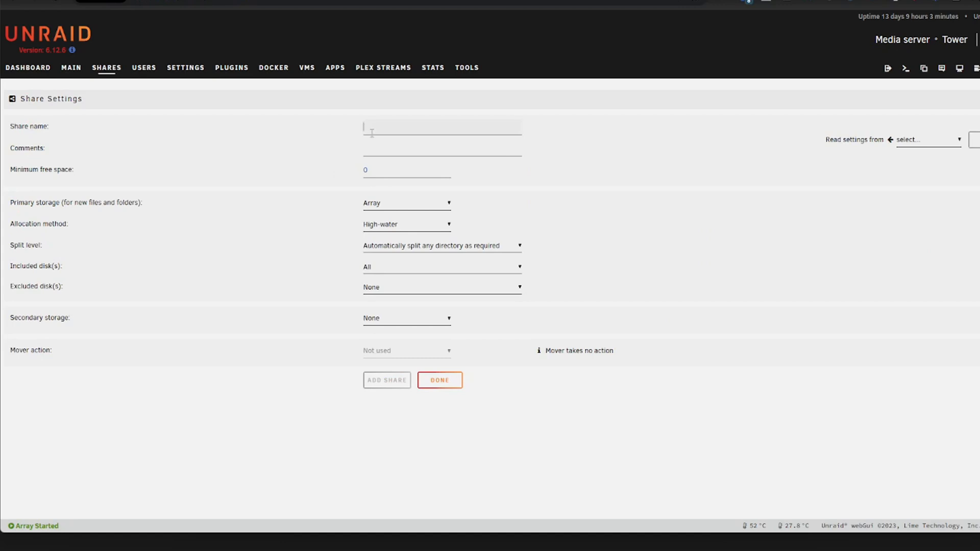
pyautogui.write('Al')
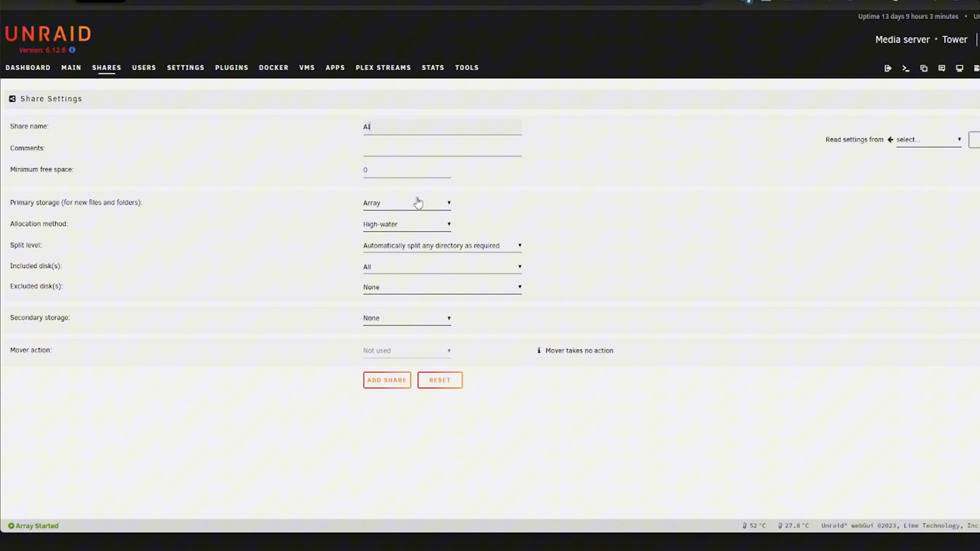
pyautogui.click(407, 202)
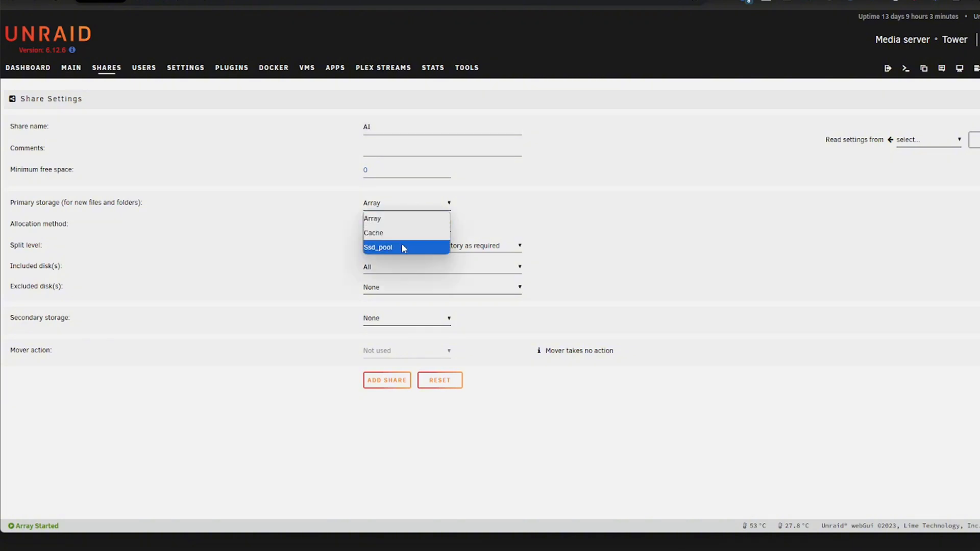
pyautogui.click(377, 247)
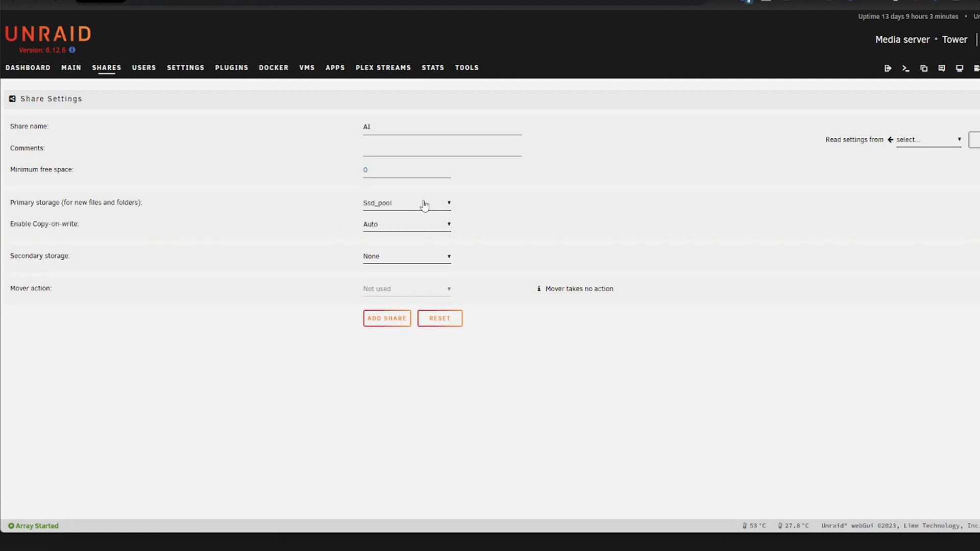
pyautogui.moveTo(398, 212)
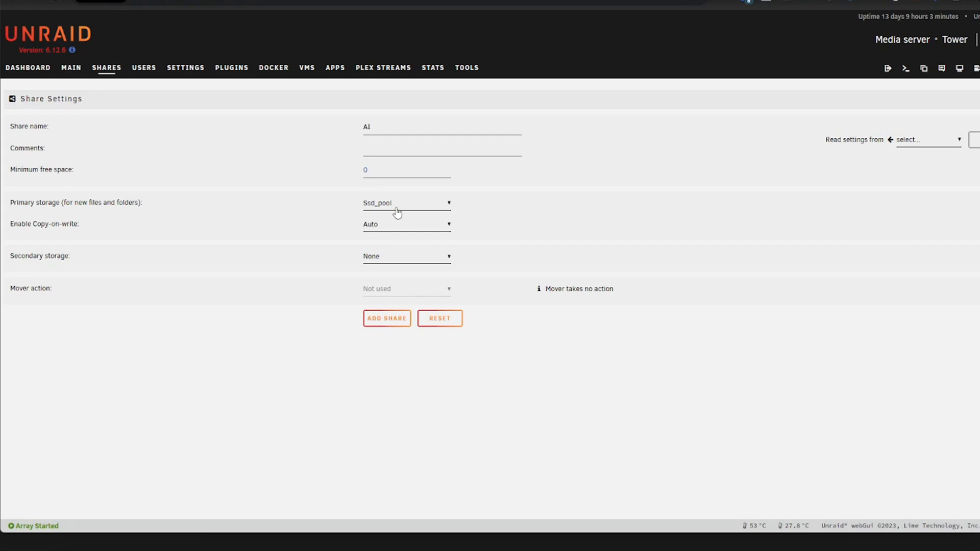
pyautogui.click(406, 256)
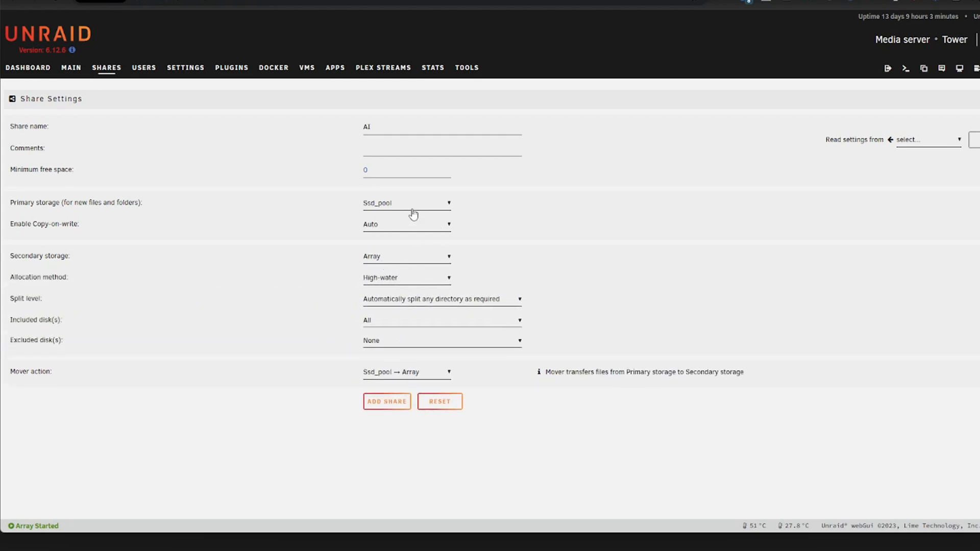
pyautogui.moveTo(144, 99)
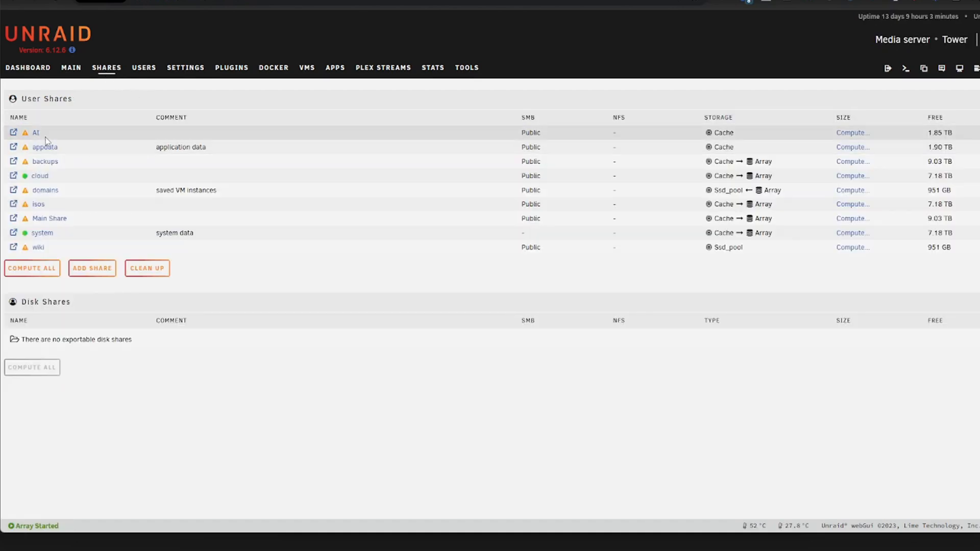
pyautogui.click(35, 132)
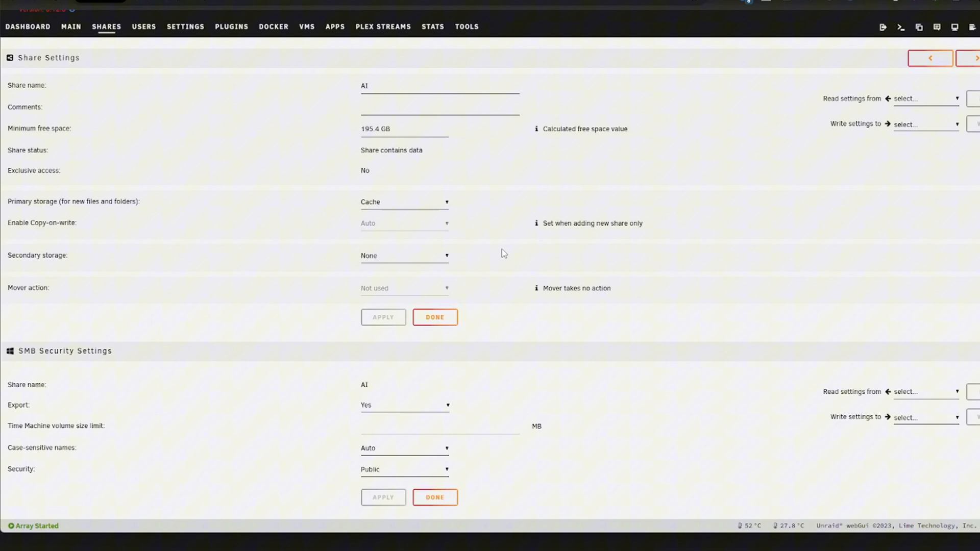
pyautogui.moveTo(385, 398)
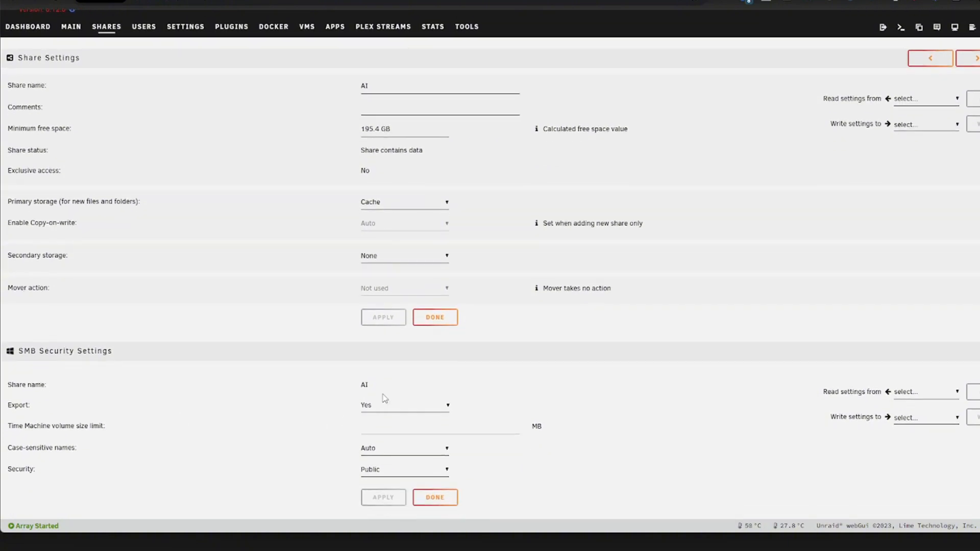
pyautogui.moveTo(382, 411)
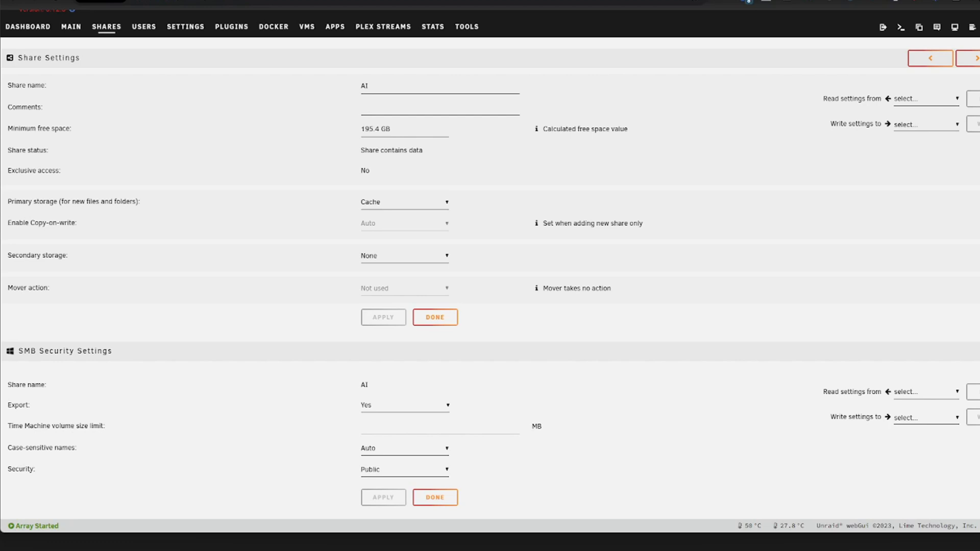
pyautogui.moveTo(483, 421)
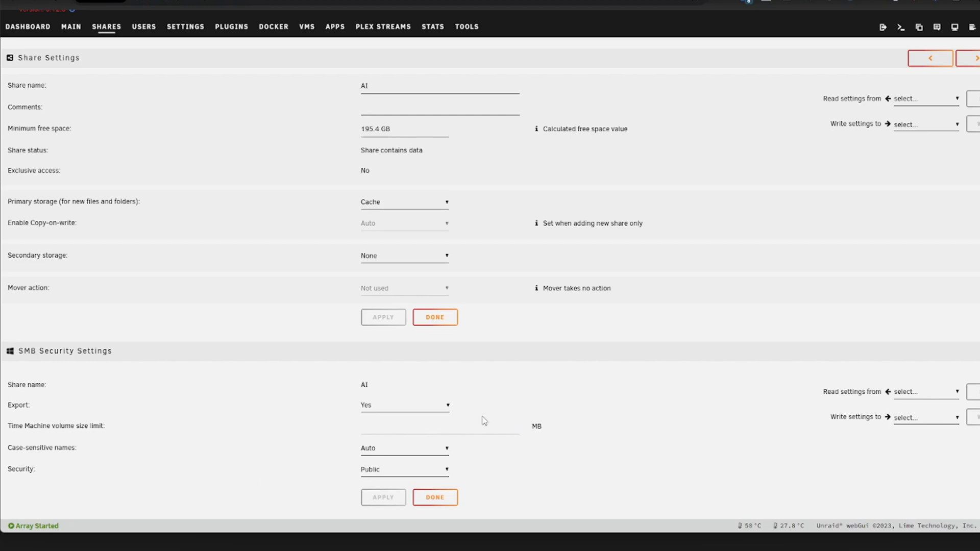
pyautogui.moveTo(195, 139)
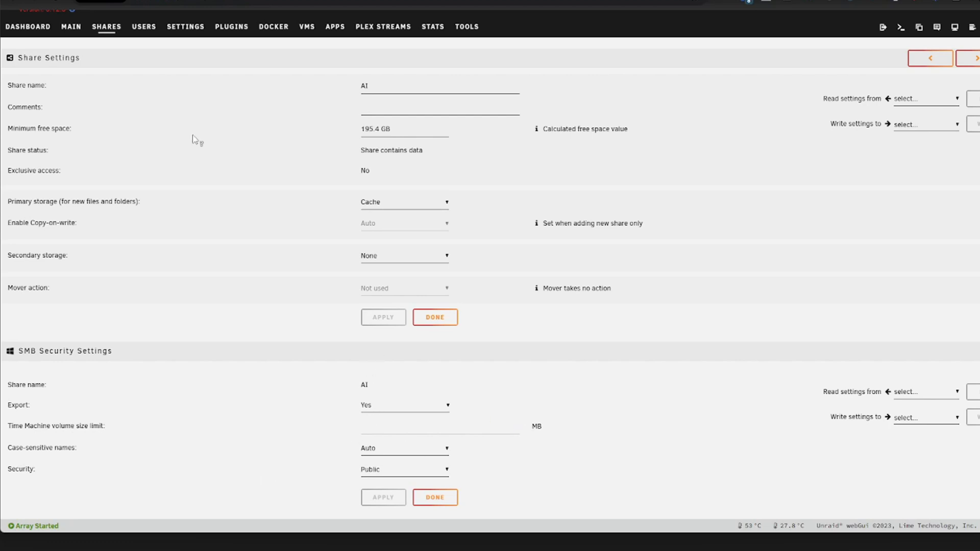
pyautogui.moveTo(832, 125)
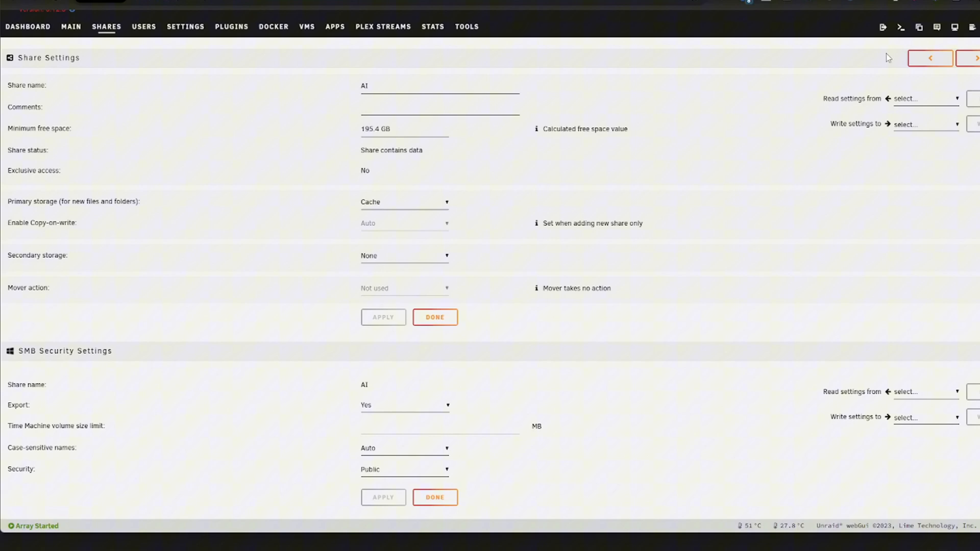
pyautogui.moveTo(178, 50)
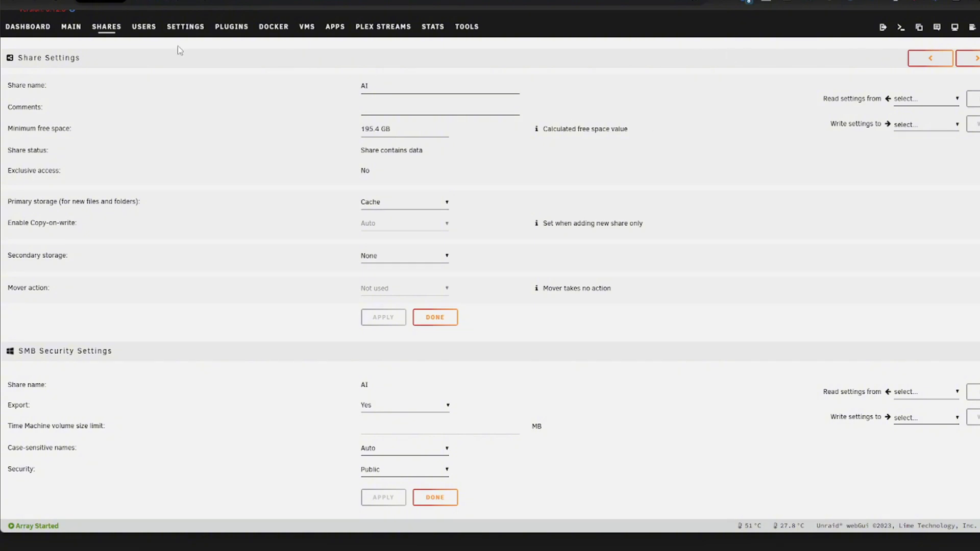
pyautogui.moveTo(231, 26)
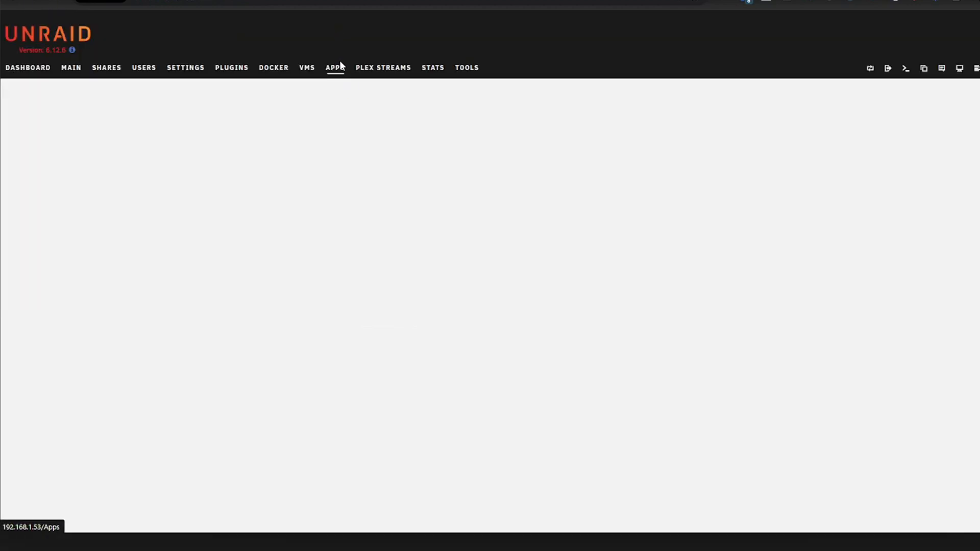
# Search Apps for 'nvidia', view the installed Nvidia-Driver plugin and reach its Settings entry under User Utilities.
pyautogui.click(334, 68)
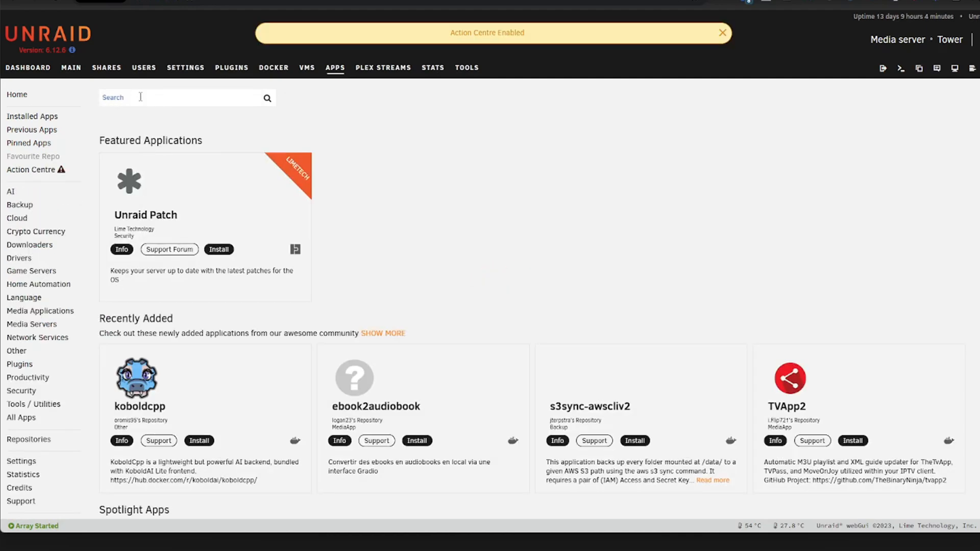
pyautogui.write('nvidia')
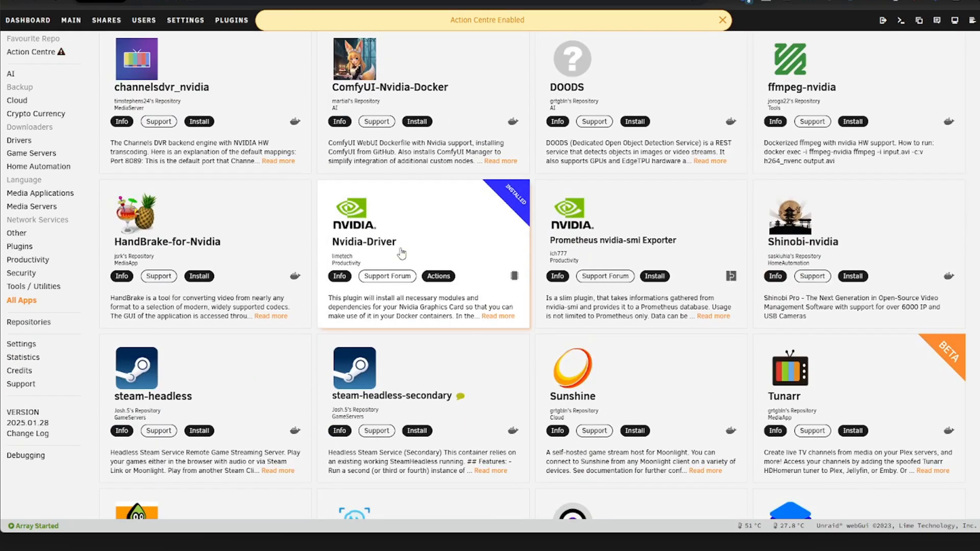
pyautogui.click(438, 277)
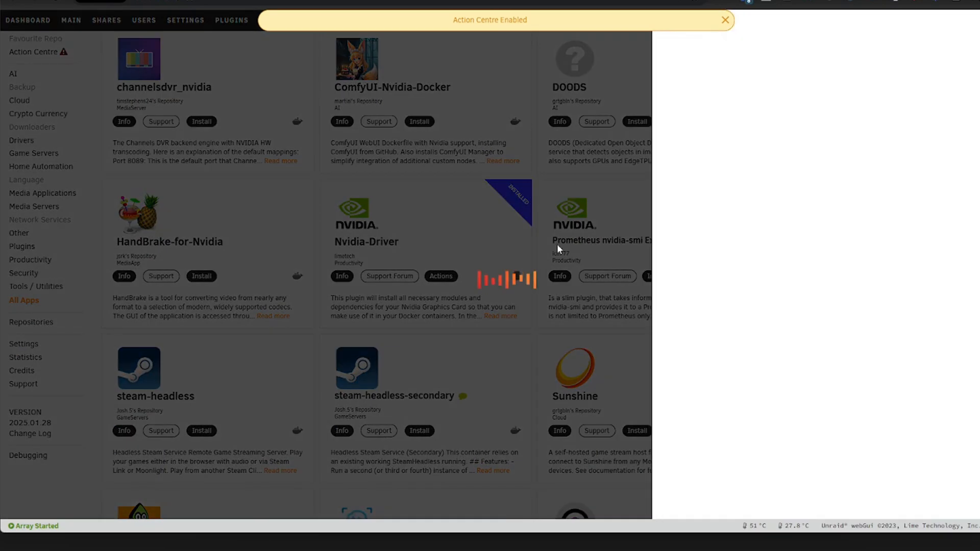
pyautogui.click(366, 242)
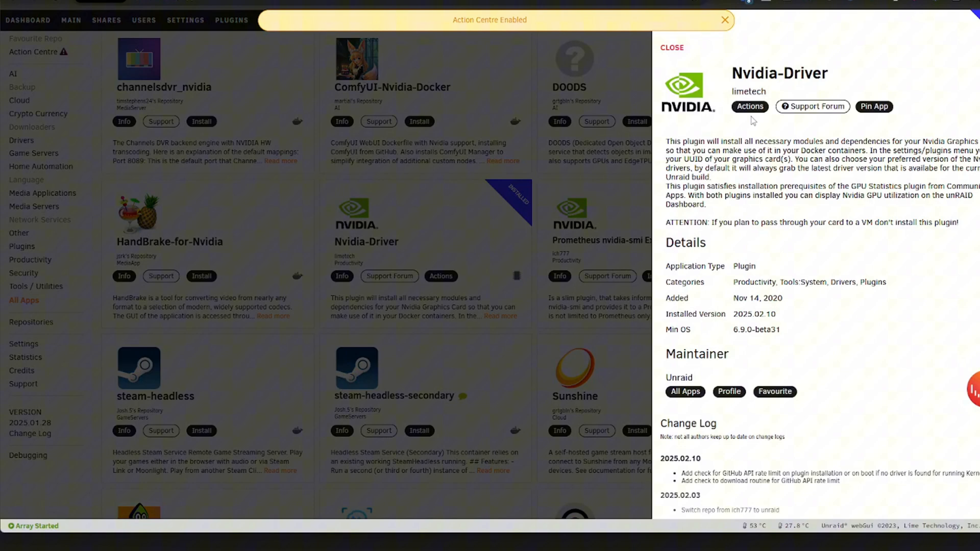
pyautogui.click(749, 106)
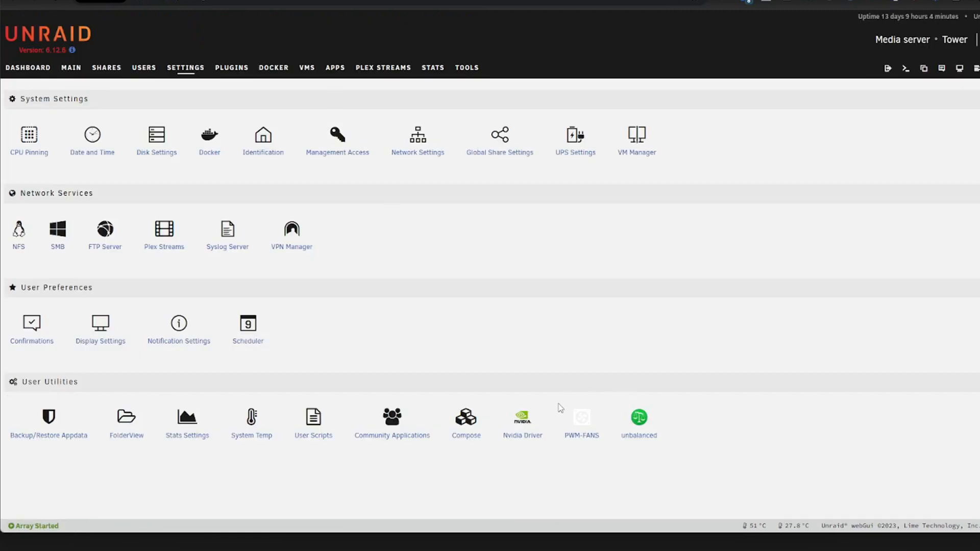
# Show the Nvidia Driver Package page with driver 550.40.07 and the GeForce GTX 1080.
pyautogui.click(522, 416)
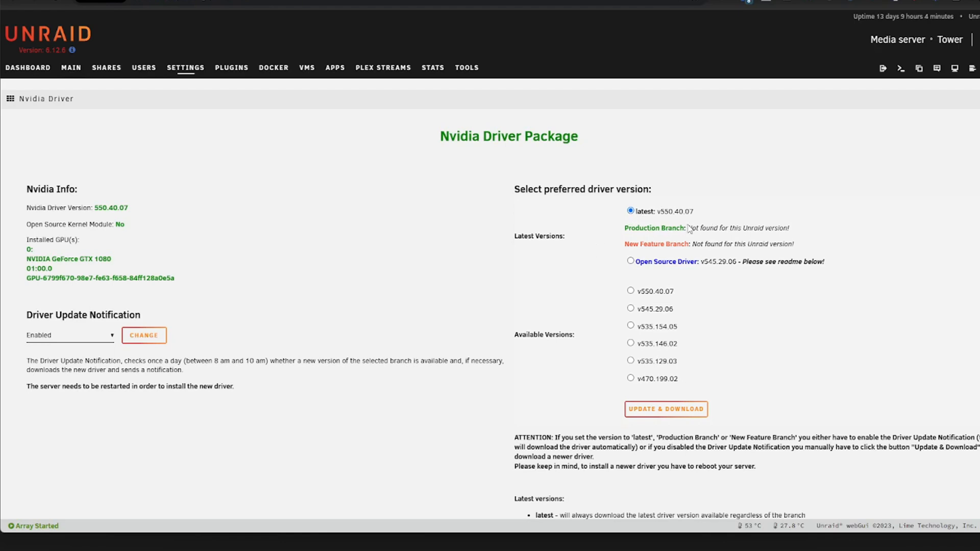
pyautogui.moveTo(805, 244)
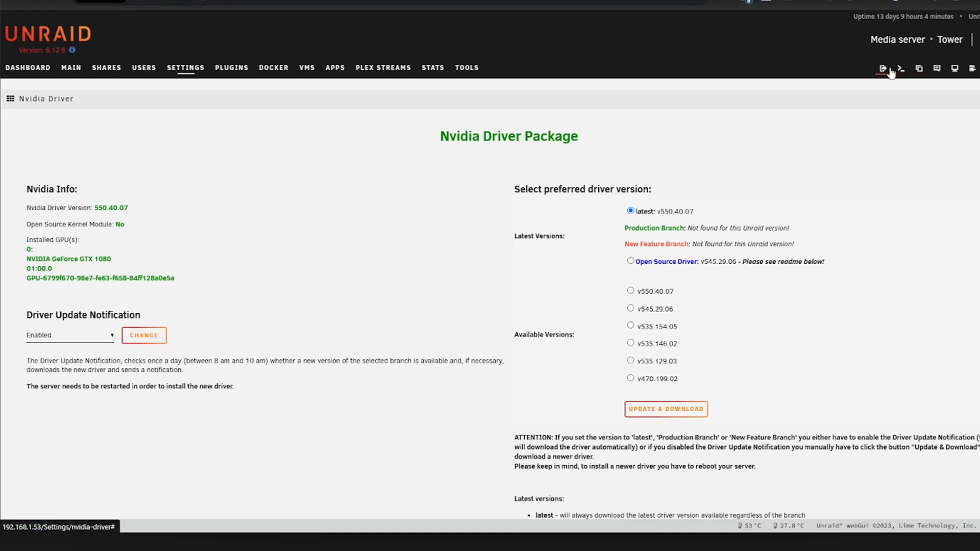
pyautogui.moveTo(899, 67)
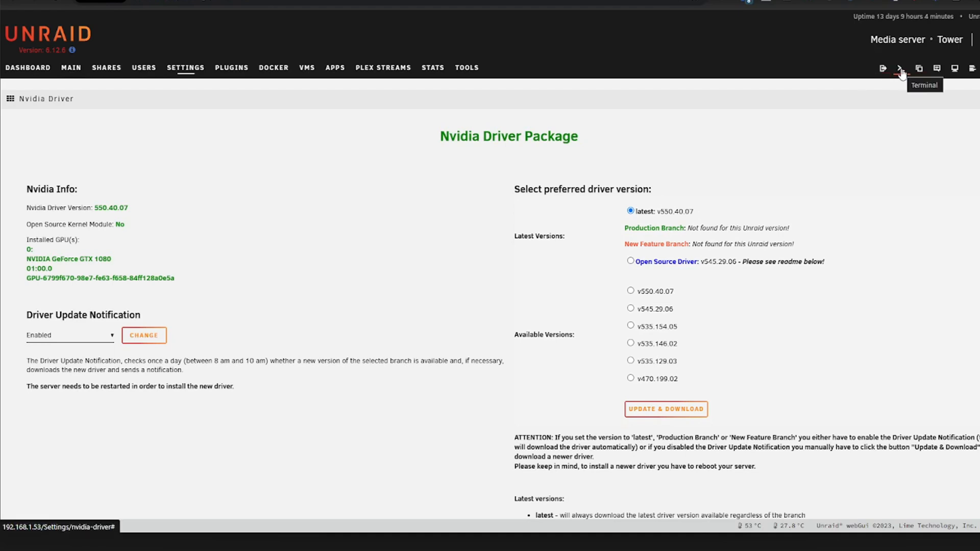
# Run nvidia-smi in a web terminal to confirm driver 550.40.07, CUDA 12.4 and a python3 GPU process.
pyautogui.click(900, 68)
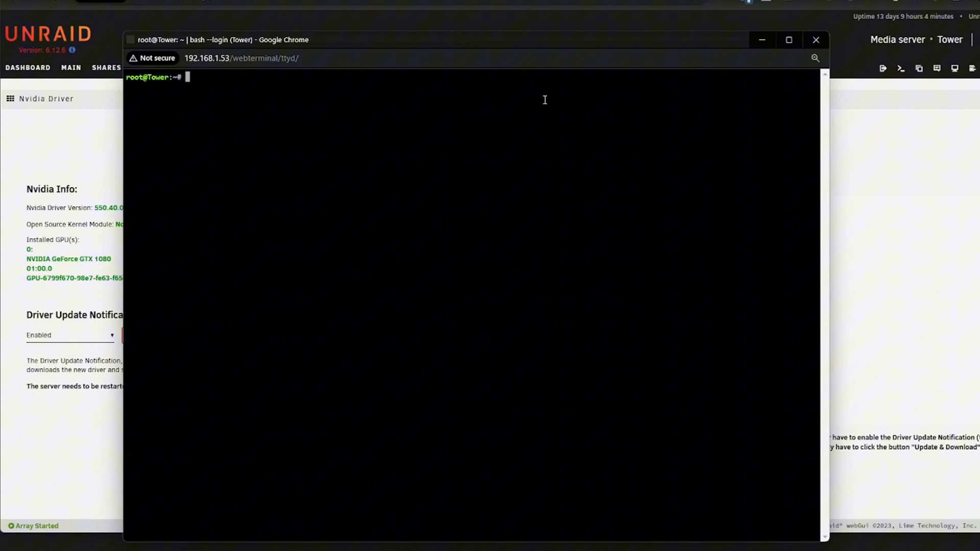
pyautogui.write('nvidia-smi')
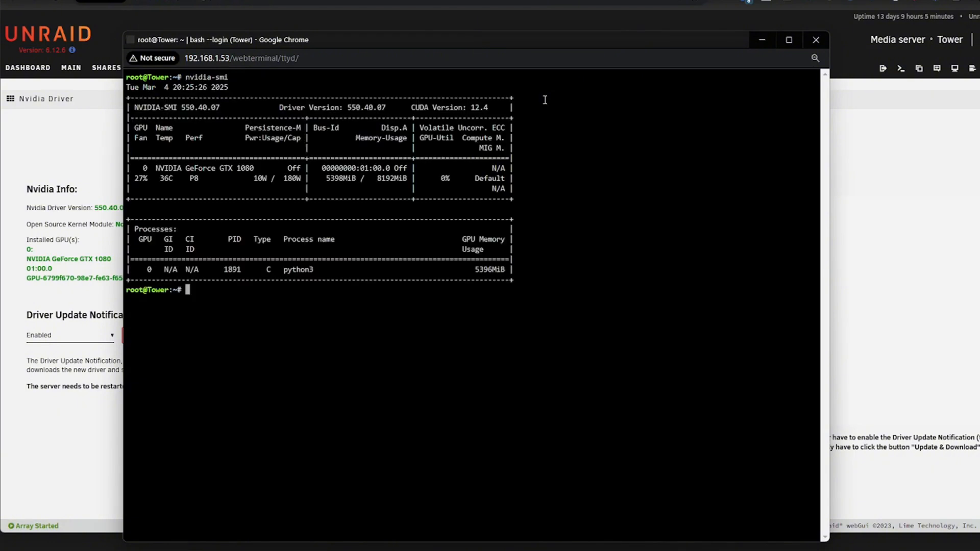
pyautogui.moveTo(440, 143)
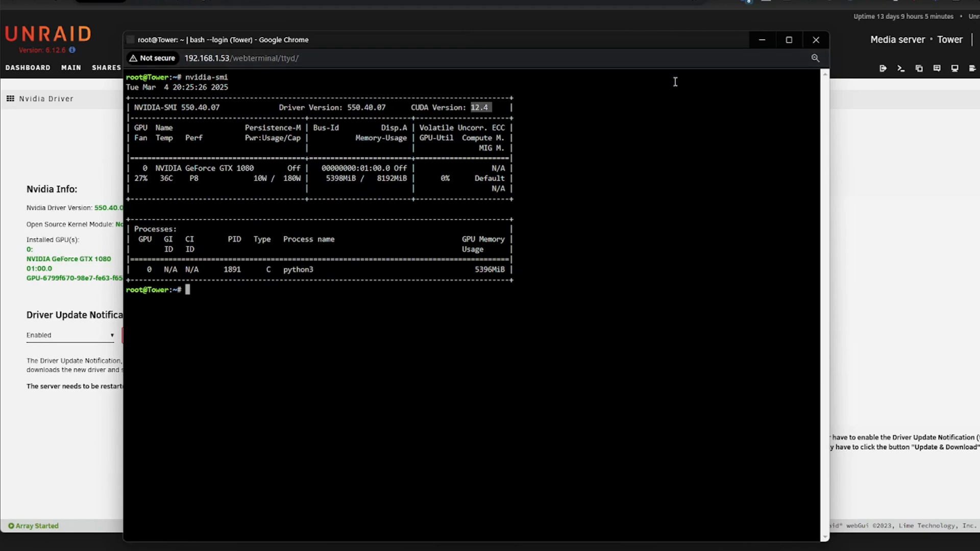
# Close the terminal and return to the community apps store.
pyautogui.click(816, 39)
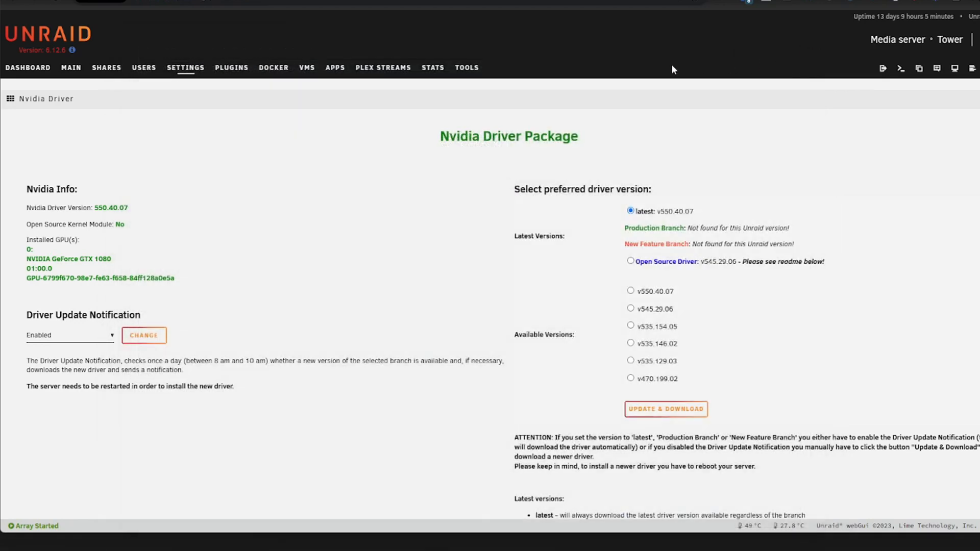
pyautogui.click(334, 67)
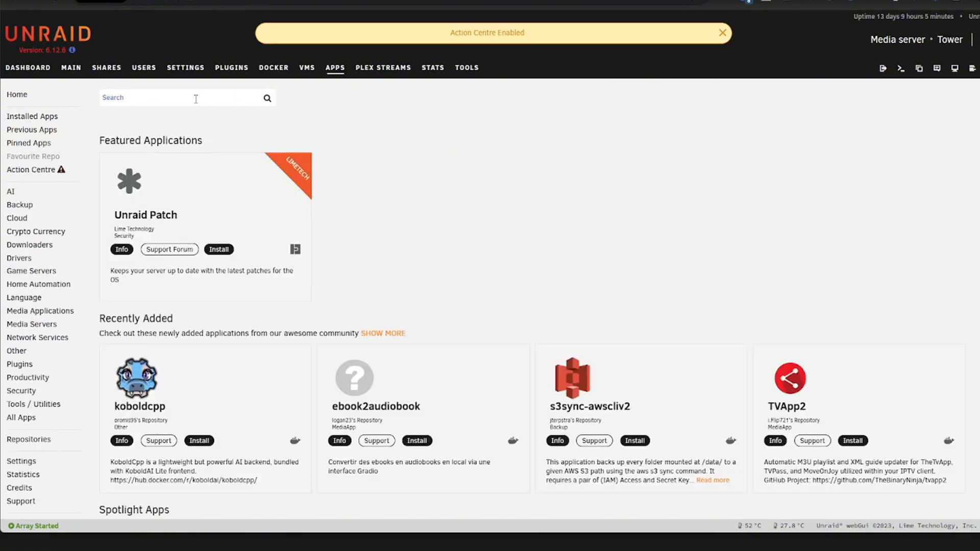
# Search 'comfy', install ComfyUI-Nvidia-Docker past the port warning with the ubuntu22_cuda12.4.1 branch.
pyautogui.write('comfy')
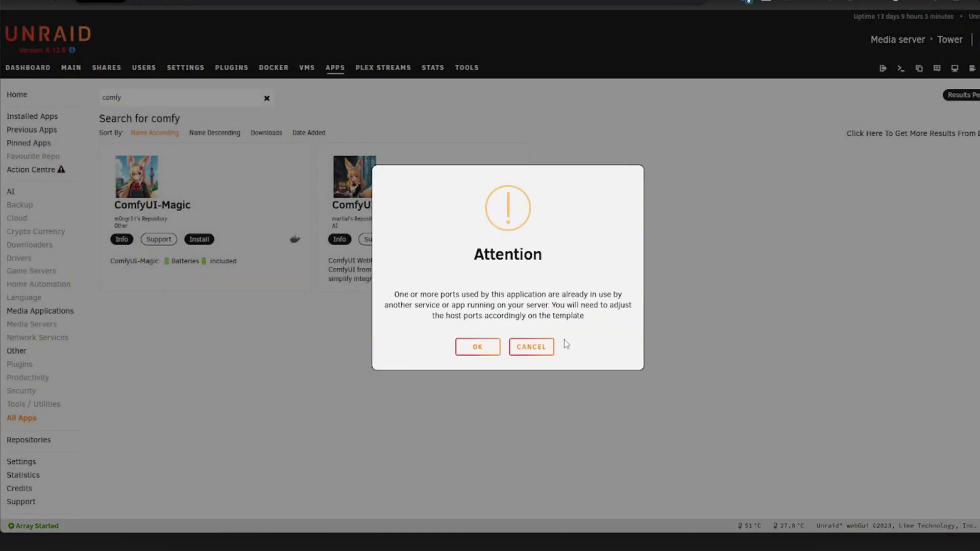
pyautogui.click(477, 347)
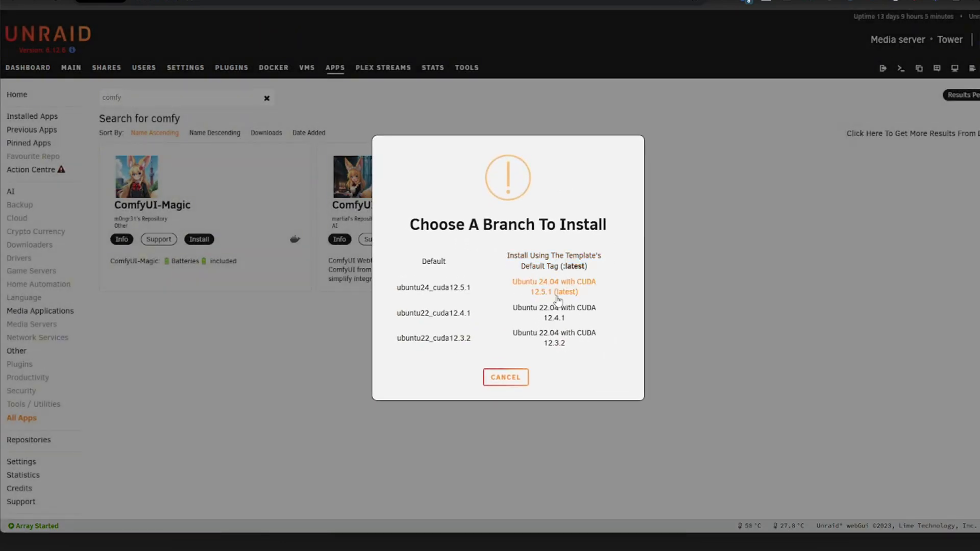
pyautogui.moveTo(556, 312)
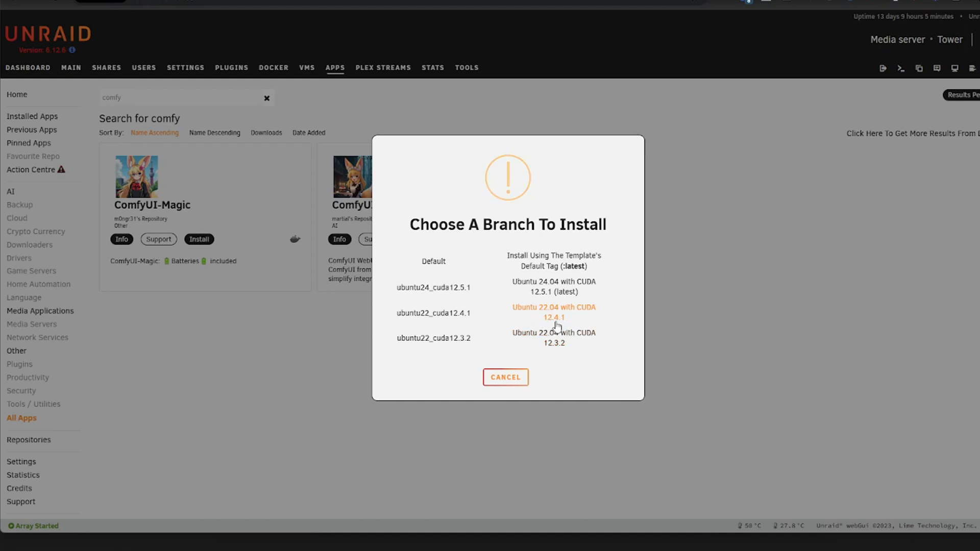
pyautogui.moveTo(553, 337)
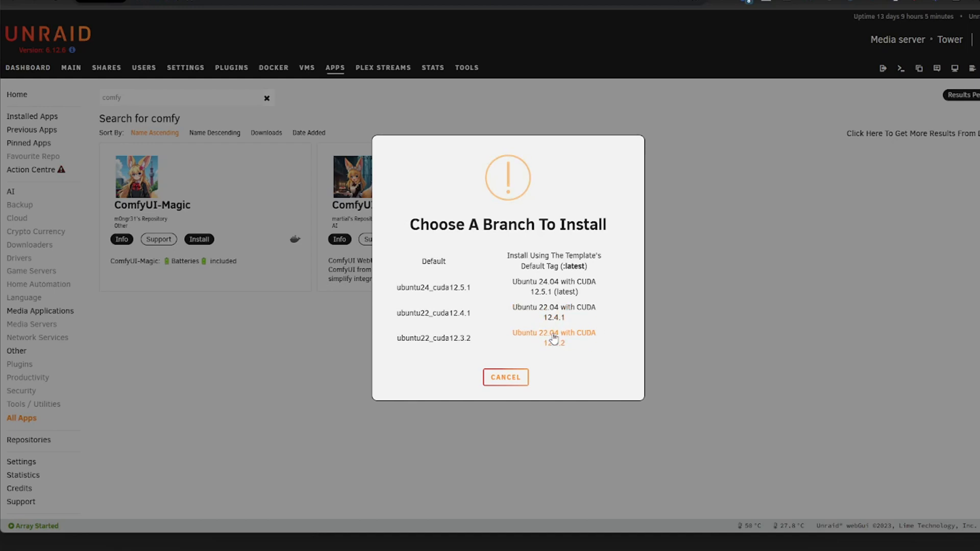
pyautogui.moveTo(553, 312)
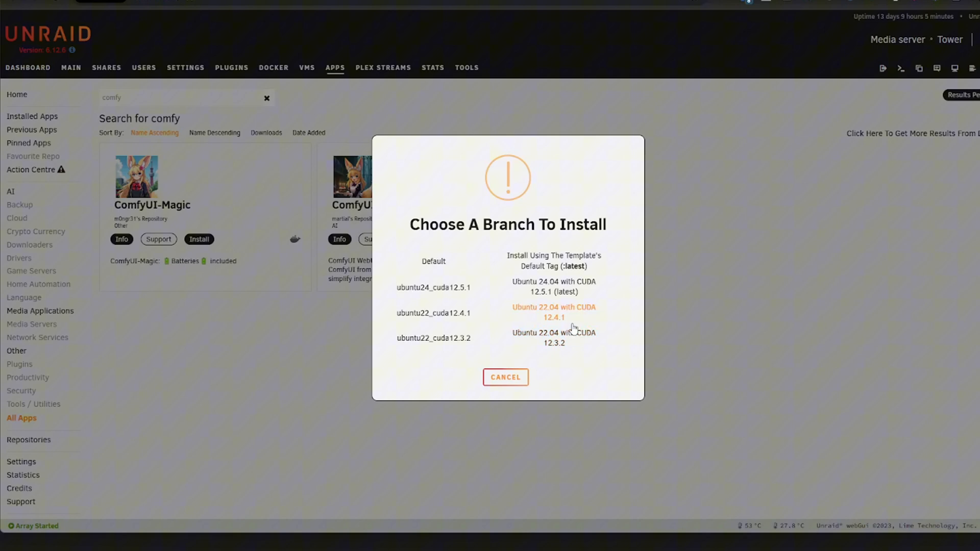
pyautogui.moveTo(562, 311)
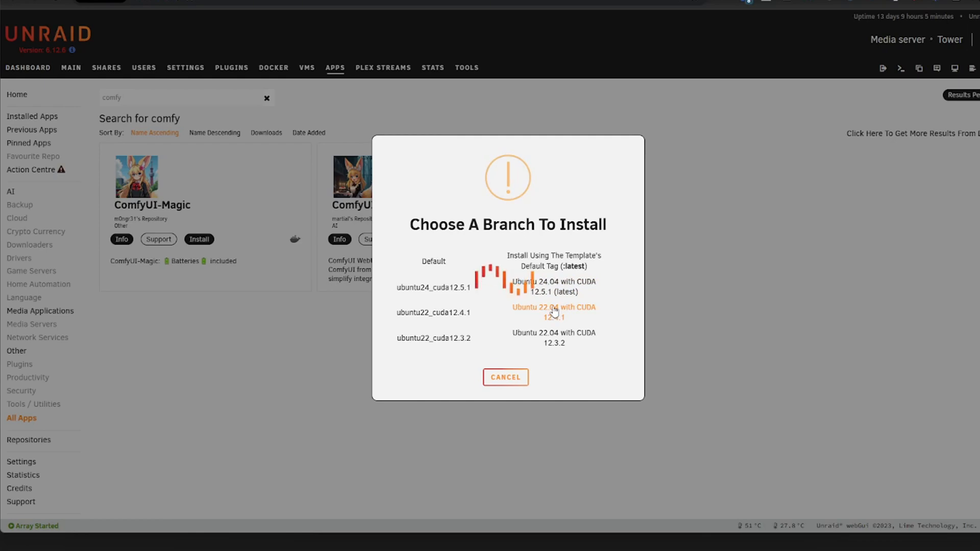
pyautogui.click(552, 311)
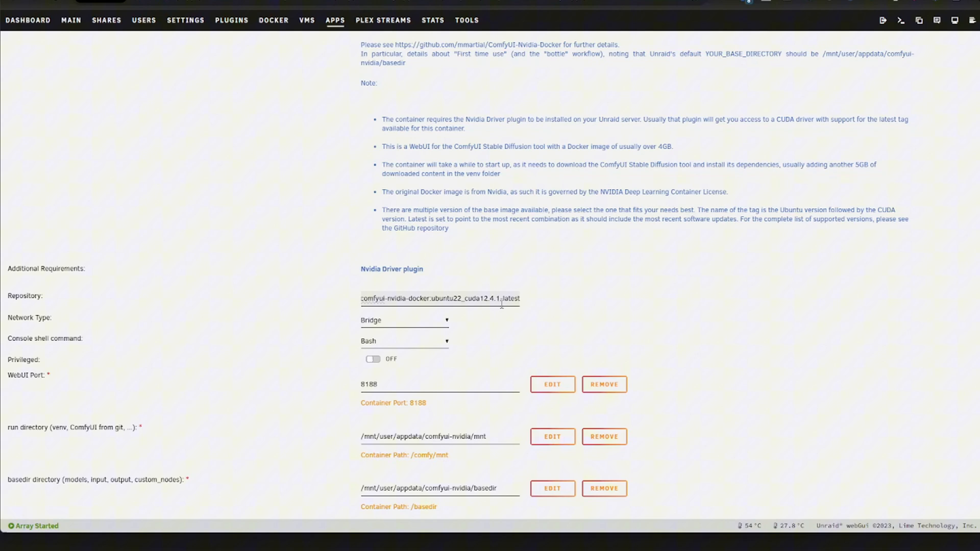
# Trim '-latest' from the repository tag so it ends in ubuntu22_cuda12.4.1.
pyautogui.doubleClick(509, 298)
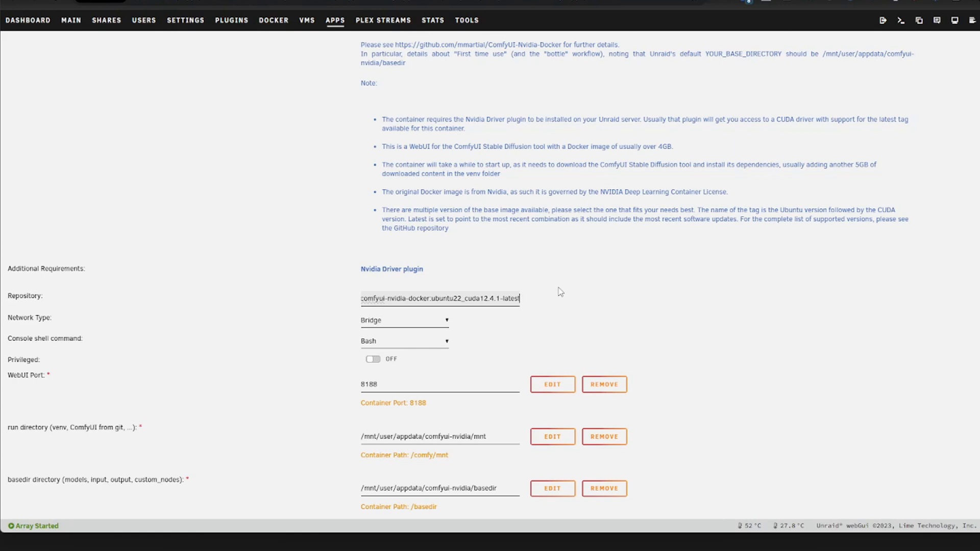
pyautogui.moveTo(541, 308)
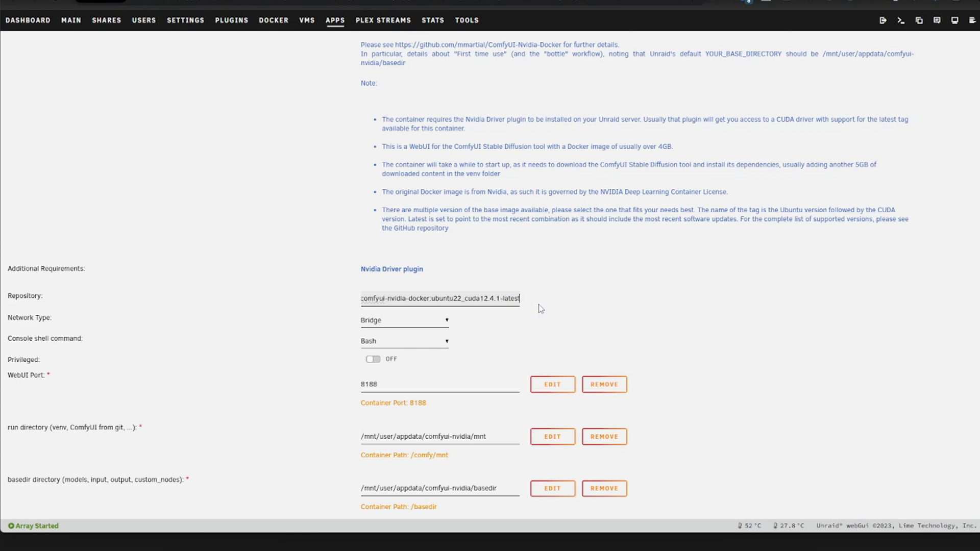
pyautogui.doubleClick(510, 298)
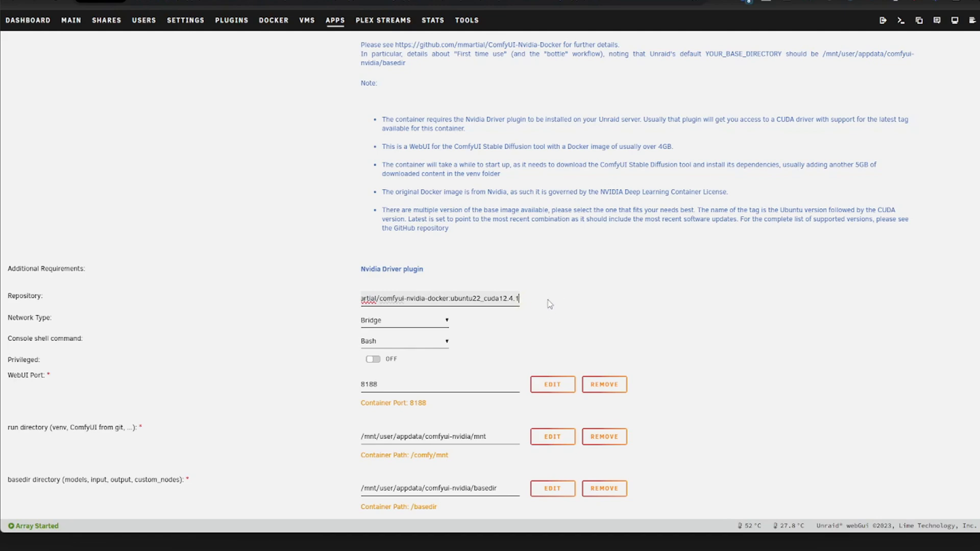
pyautogui.scroll(-3)
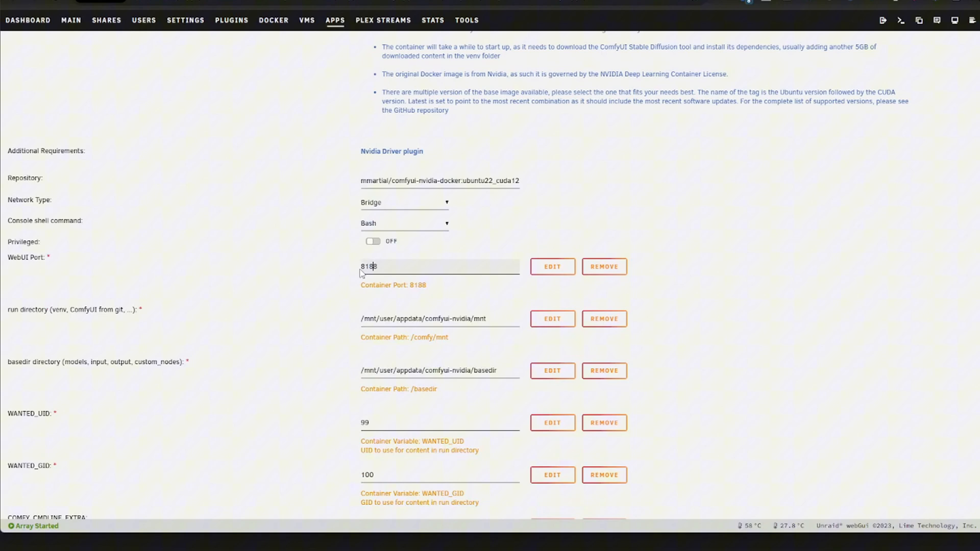
# Keep the run directory at /mnt/user/appdata/comfyui-nvidia/mnt and point basedir to /mnt/user/AI/ComfyAI/.
pyautogui.doubleClick(461, 318)
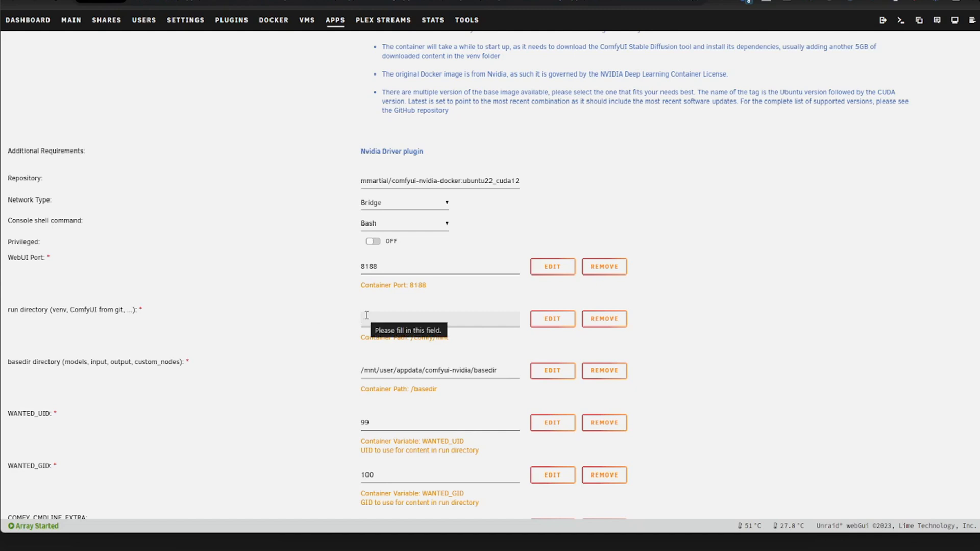
pyautogui.write('/mnt/user/appdata/comfyui-nvidia/mnt')
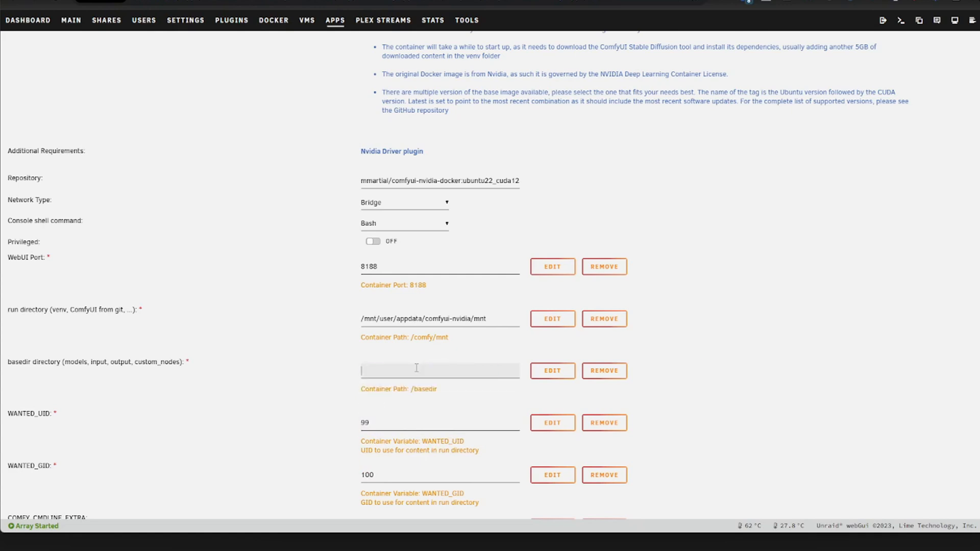
pyautogui.write('/mnt/user/AI/')
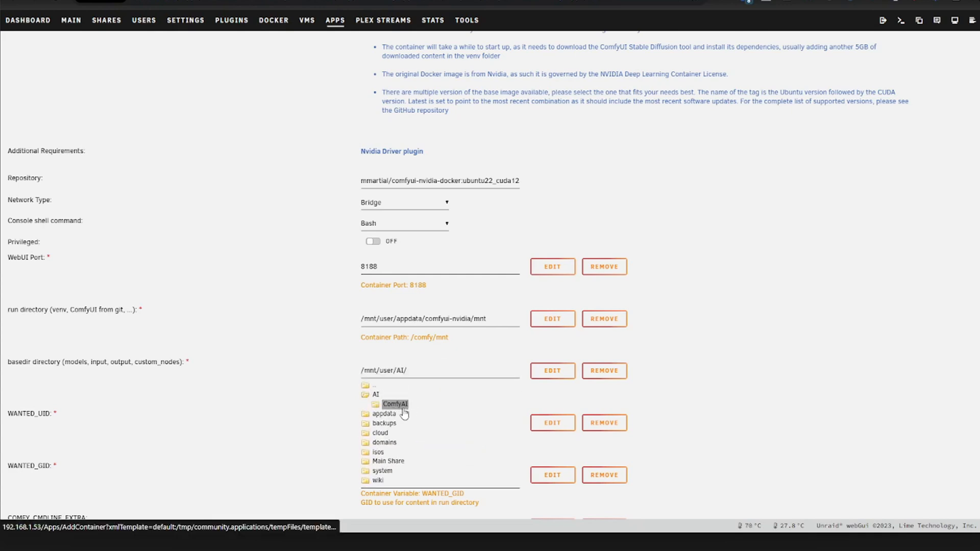
pyautogui.click(395, 404)
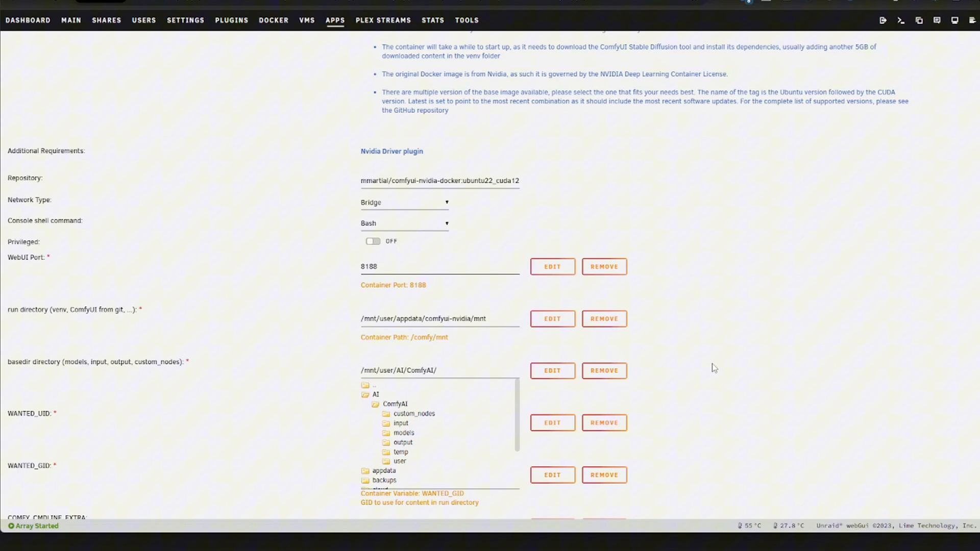
pyautogui.scroll(-3)
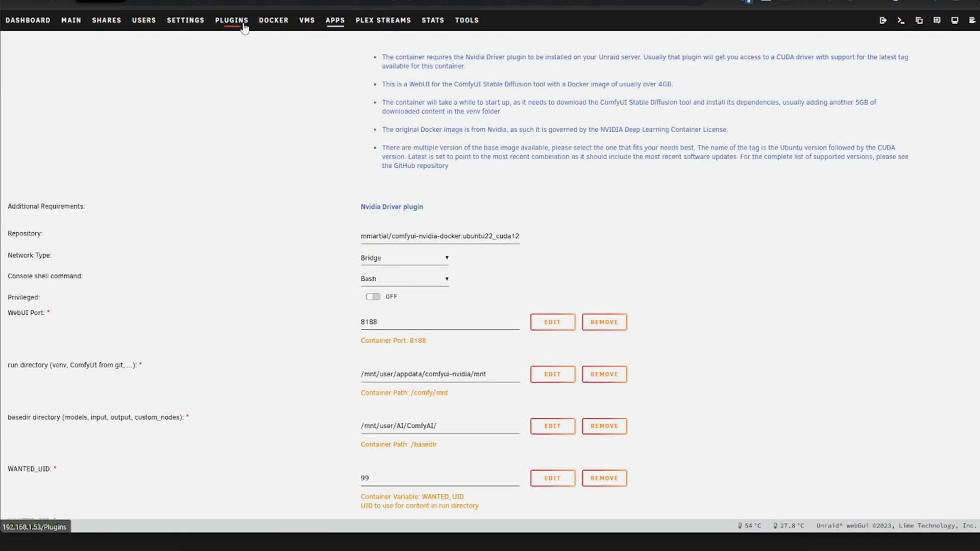
# Show the Docker containers list and bring up the ComfyUI-Nvidia-Docker action menu.
pyautogui.click(105, 20)
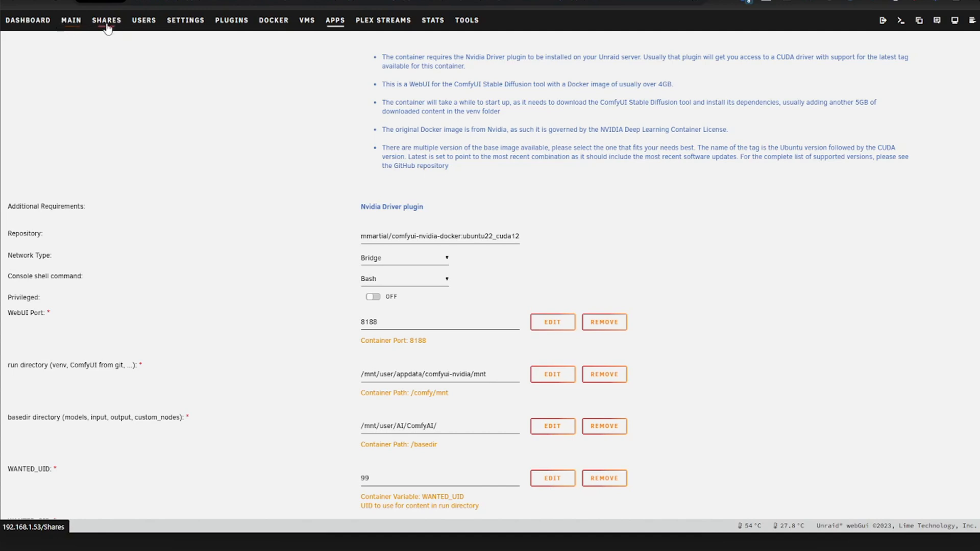
pyautogui.moveTo(231, 28)
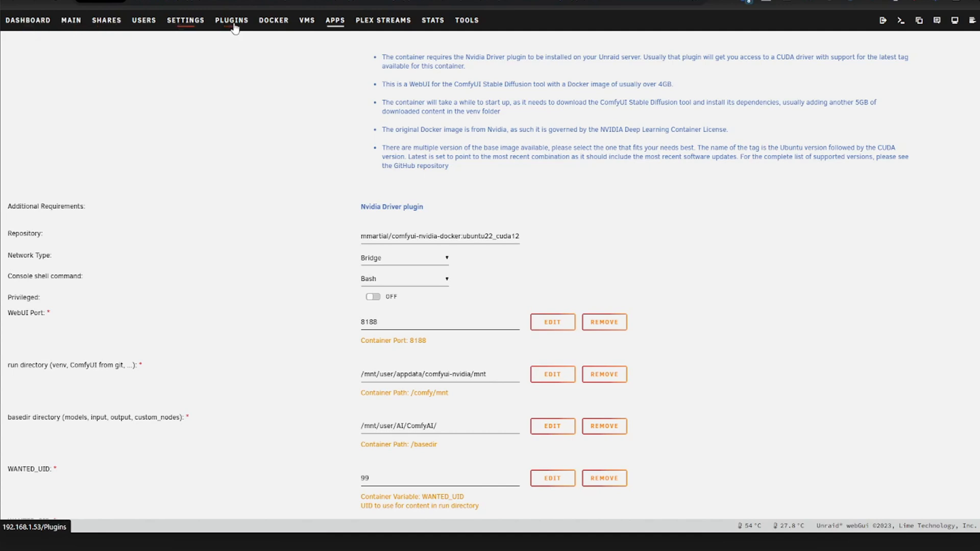
pyautogui.click(273, 20)
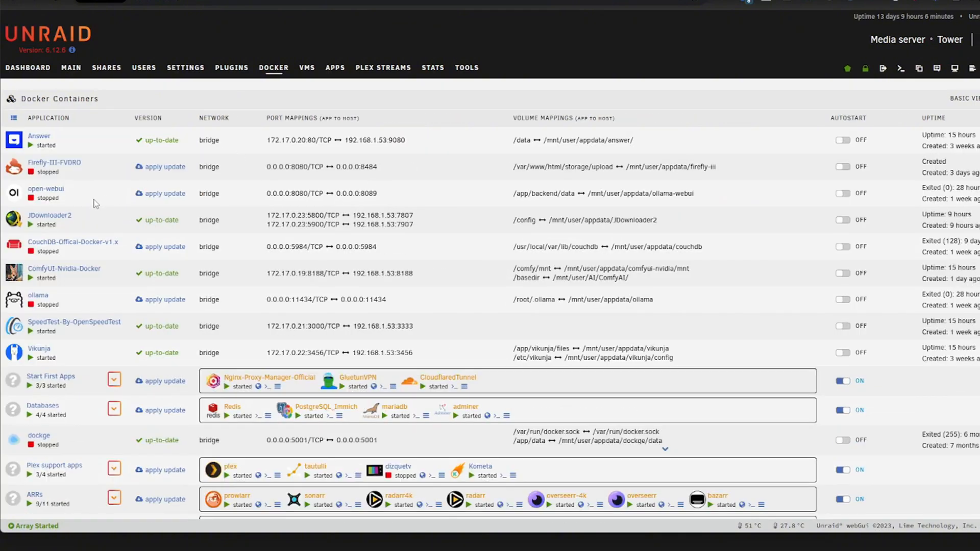
pyautogui.moveTo(12, 278)
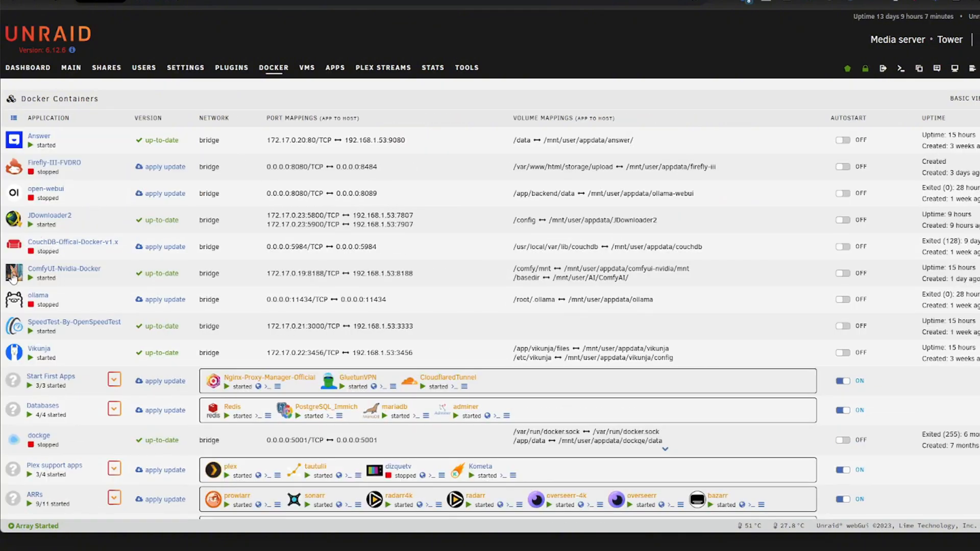
pyautogui.click(13, 273)
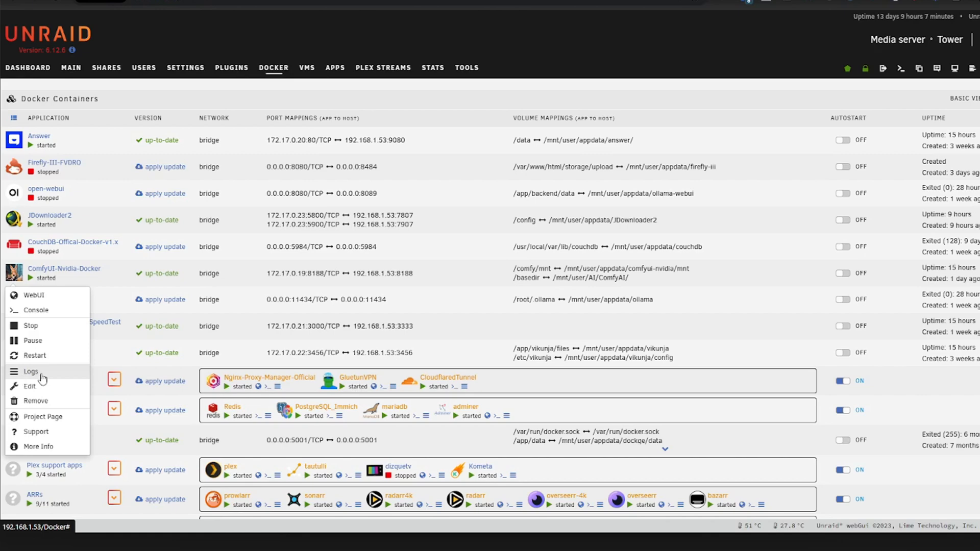
pyautogui.click(30, 372)
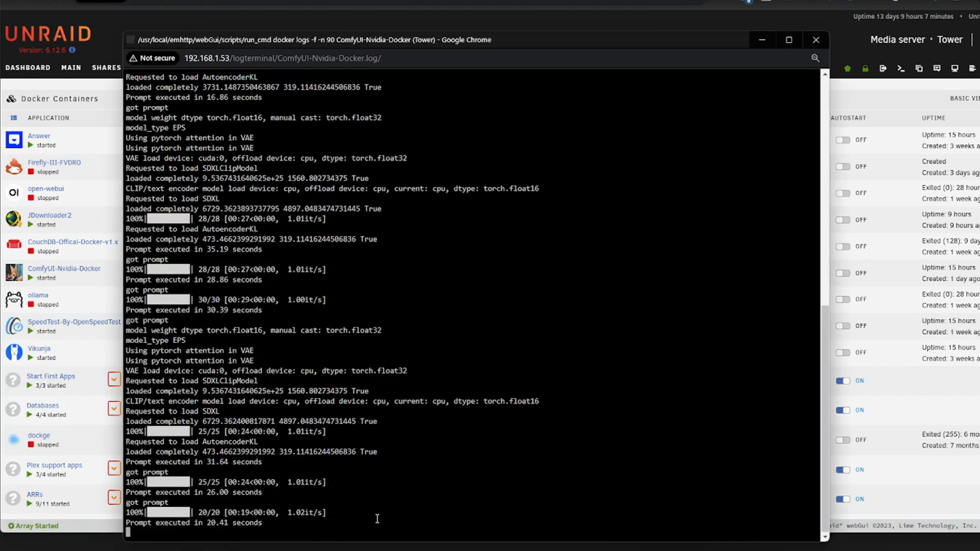
pyautogui.moveTo(220, 534)
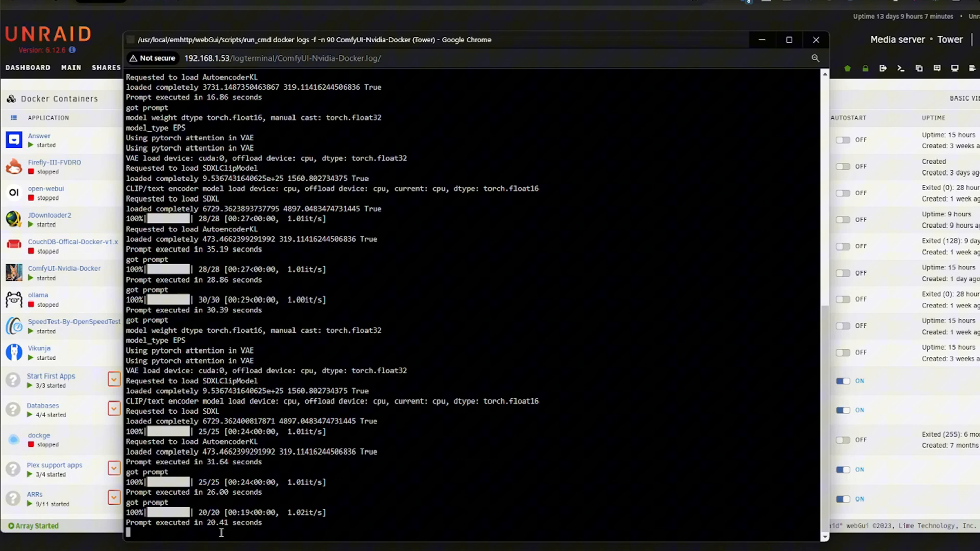
pyautogui.moveTo(313, 532)
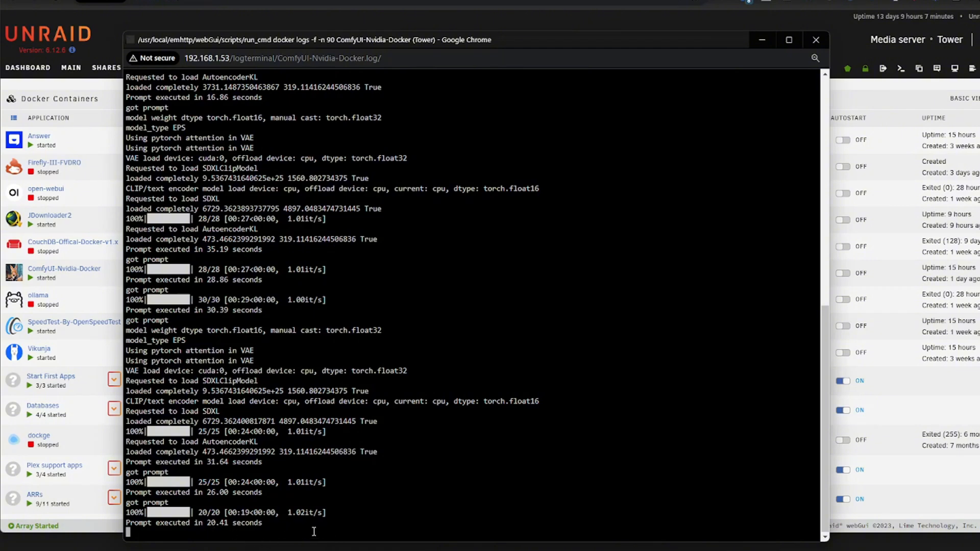
pyautogui.moveTo(431, 520)
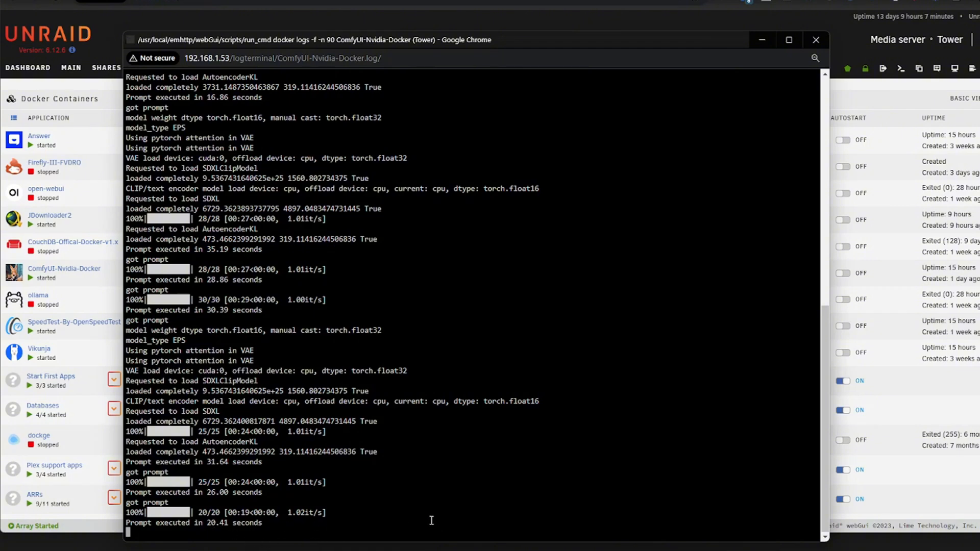
pyautogui.moveTo(537, 215)
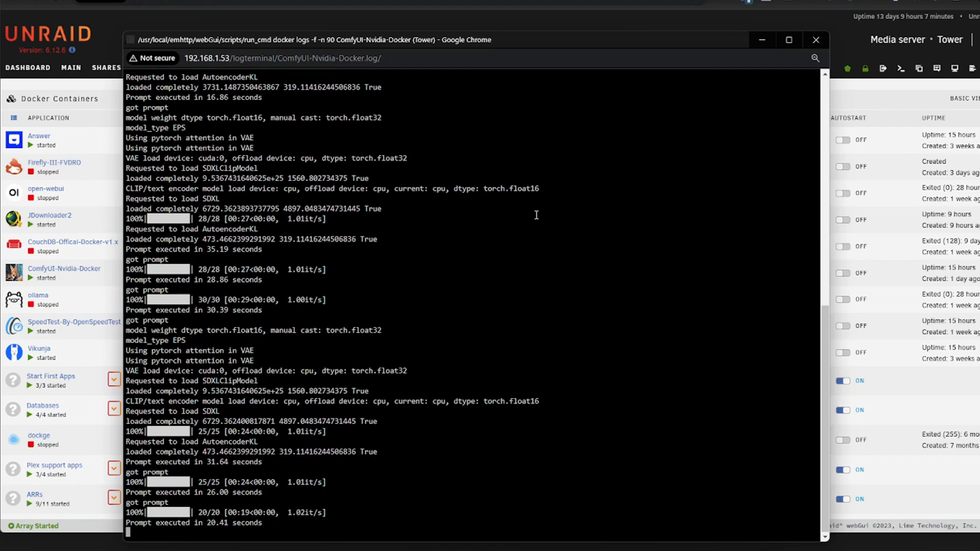
pyautogui.moveTo(815, 56)
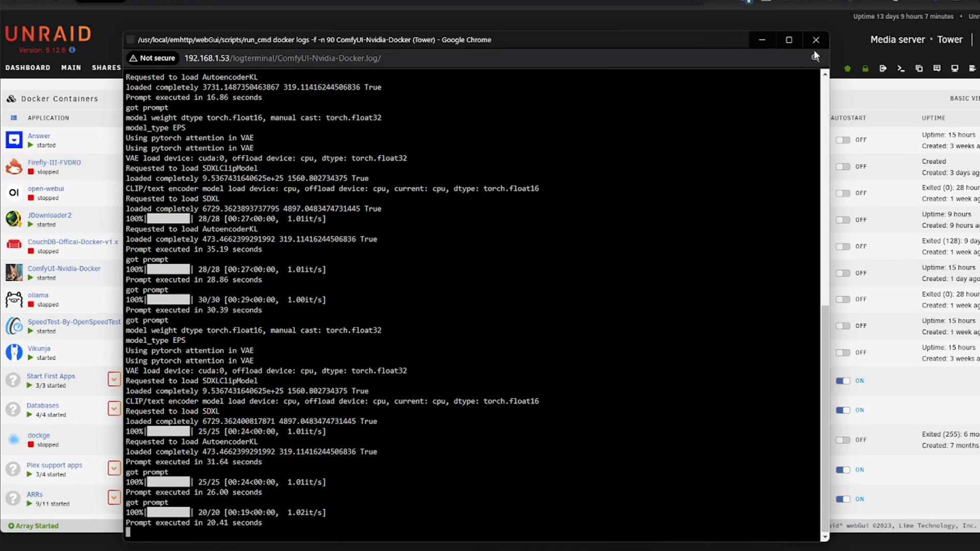
pyautogui.click(816, 40)
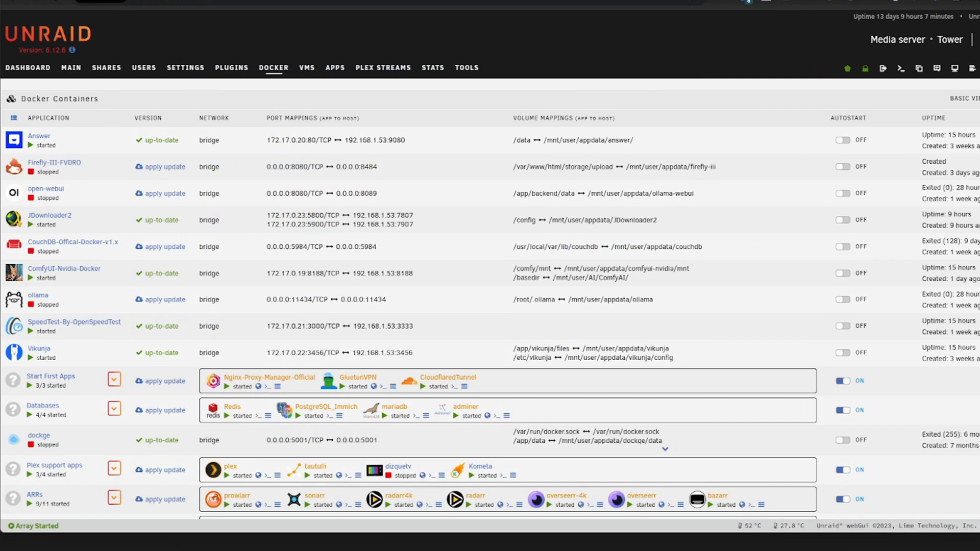
pyautogui.moveTo(178, 348)
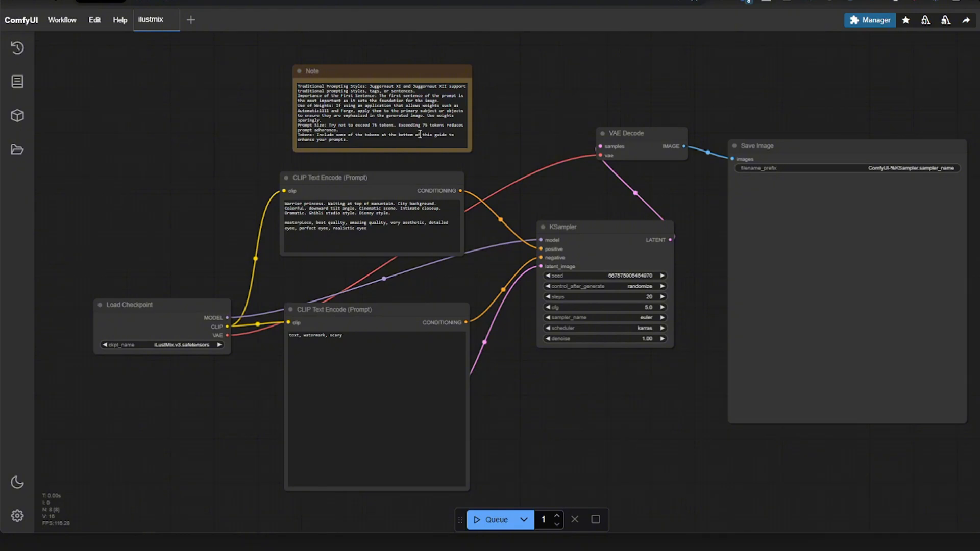
pyautogui.moveTo(161, 326)
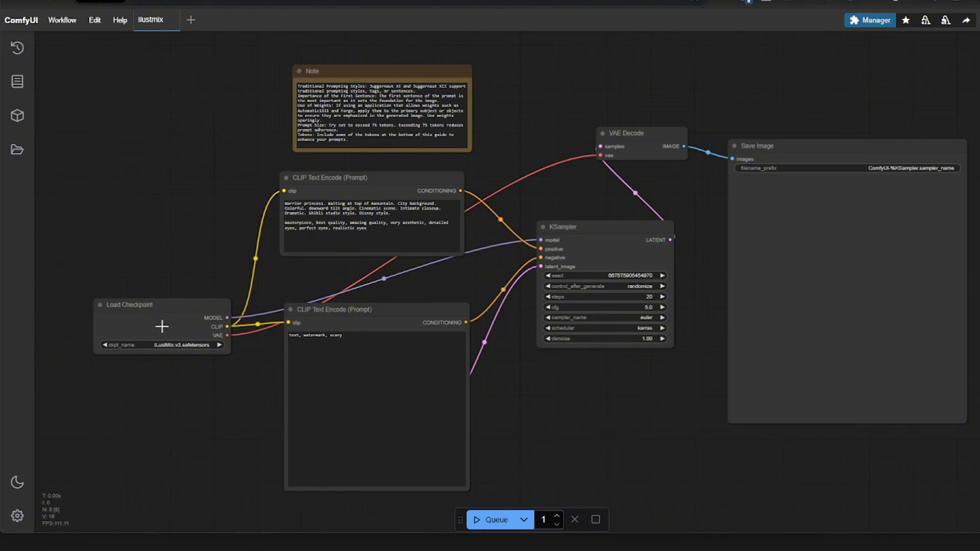
pyautogui.click(161, 344)
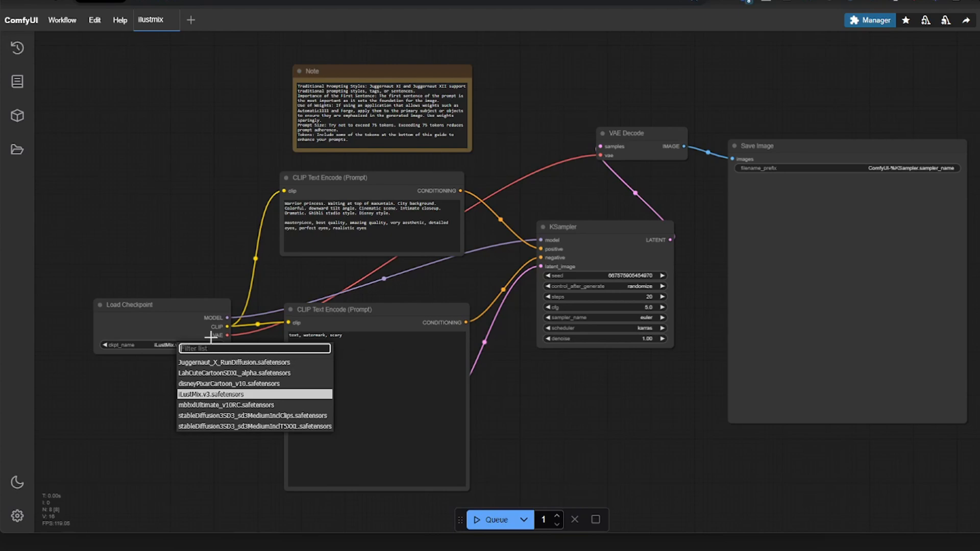
pyautogui.moveTo(257, 330)
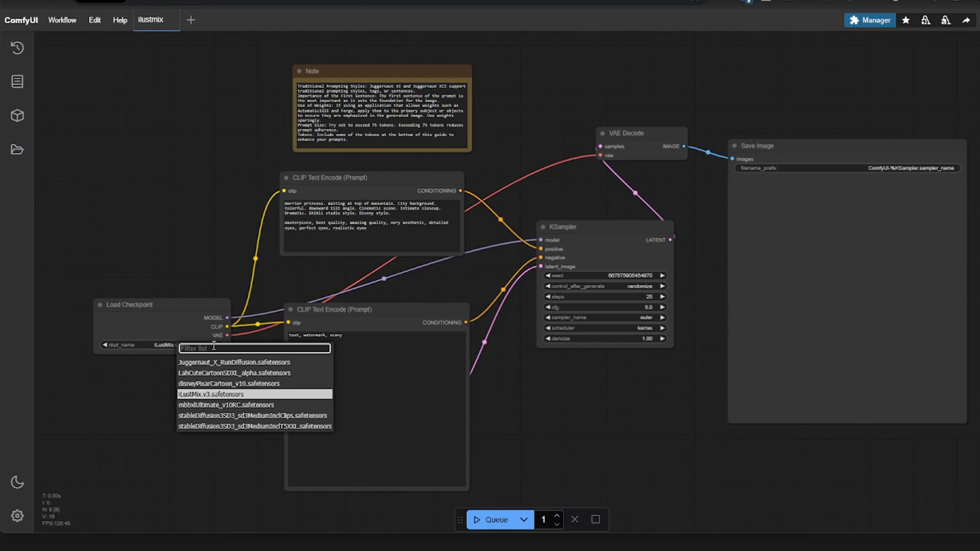
pyautogui.click(212, 394)
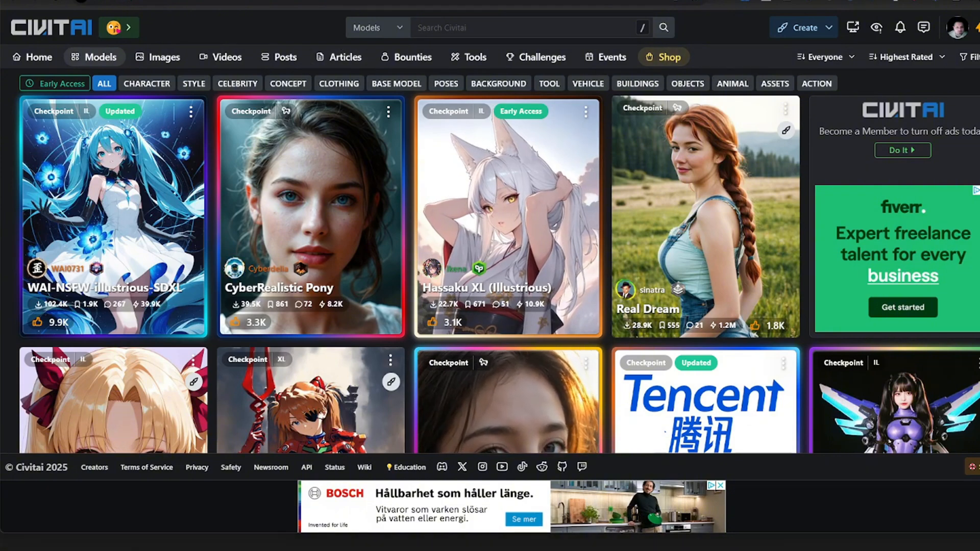
pyautogui.moveTo(628, 245)
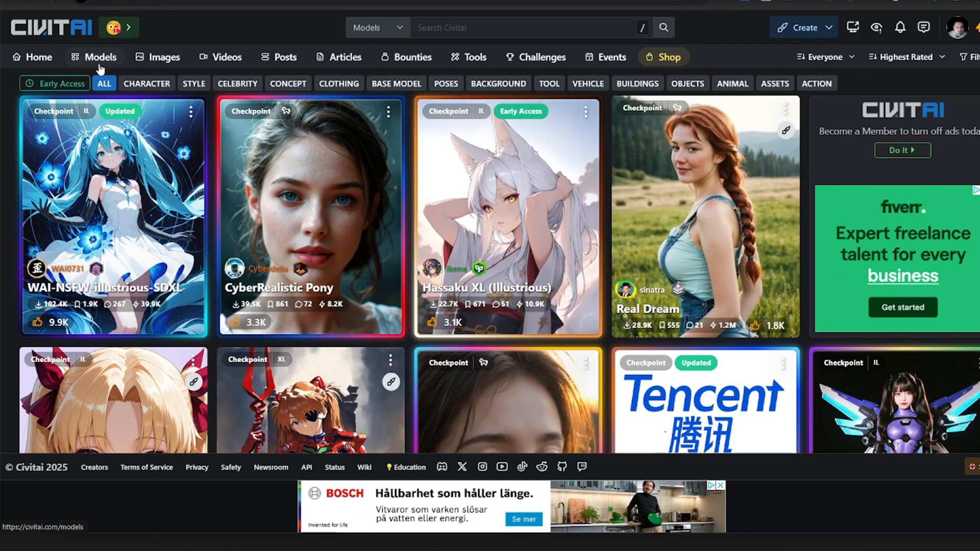
# Filter and scroll the Civitai checkpoint grid to reach the iLustMix model card.
pyautogui.click(969, 57)
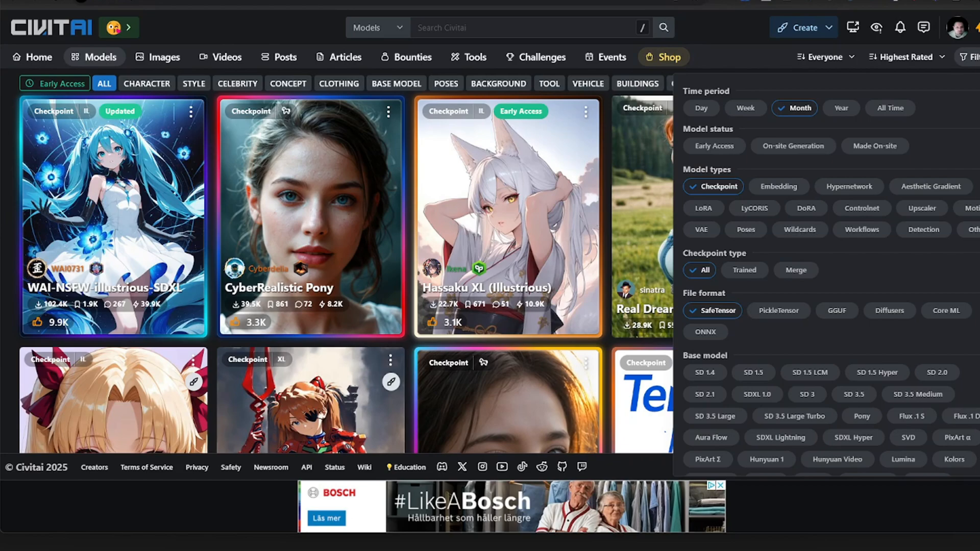
pyautogui.scroll(-3)
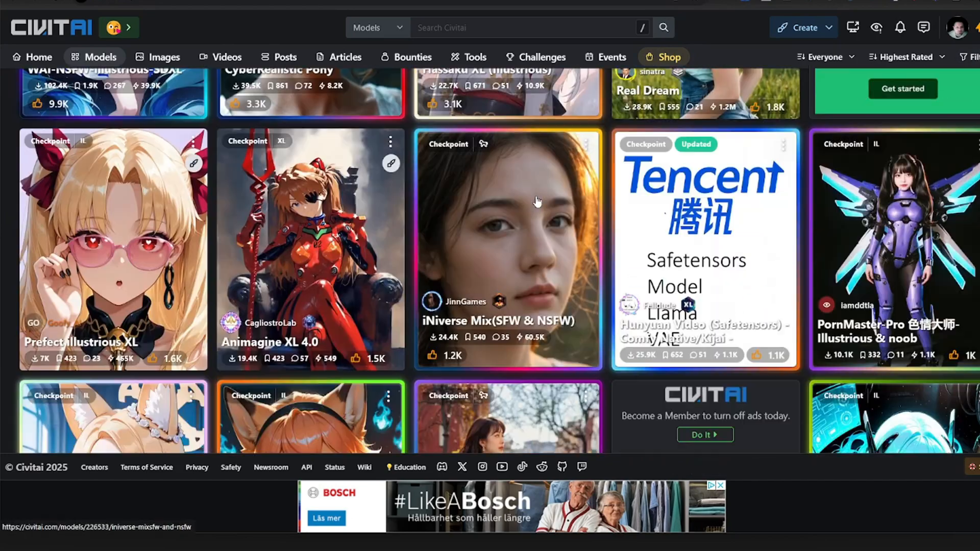
pyautogui.scroll(-3)
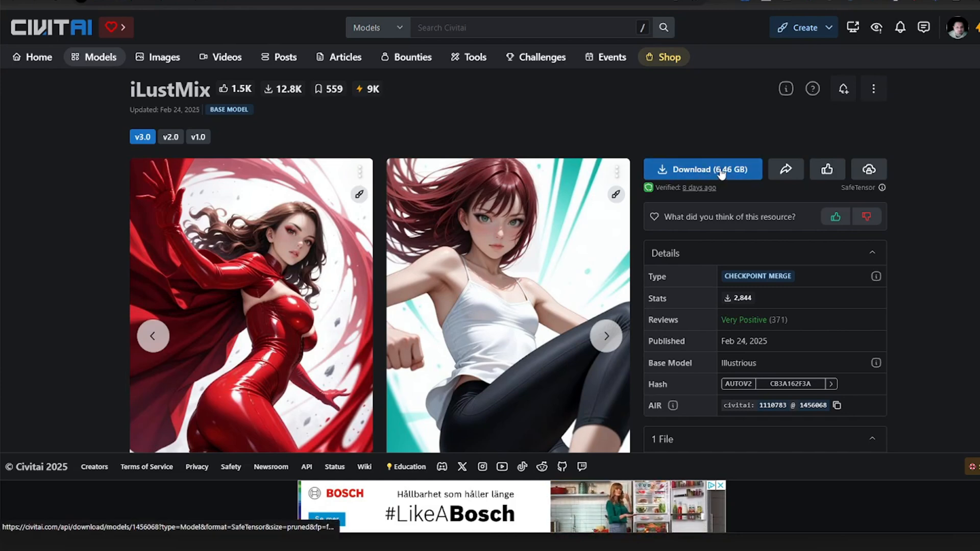
# Start saving the iLustMix download, find iLustMix.v3.safetensors already in ComfyAI/models/checkpoints, and cancel.
pyautogui.rightClick(702, 169)
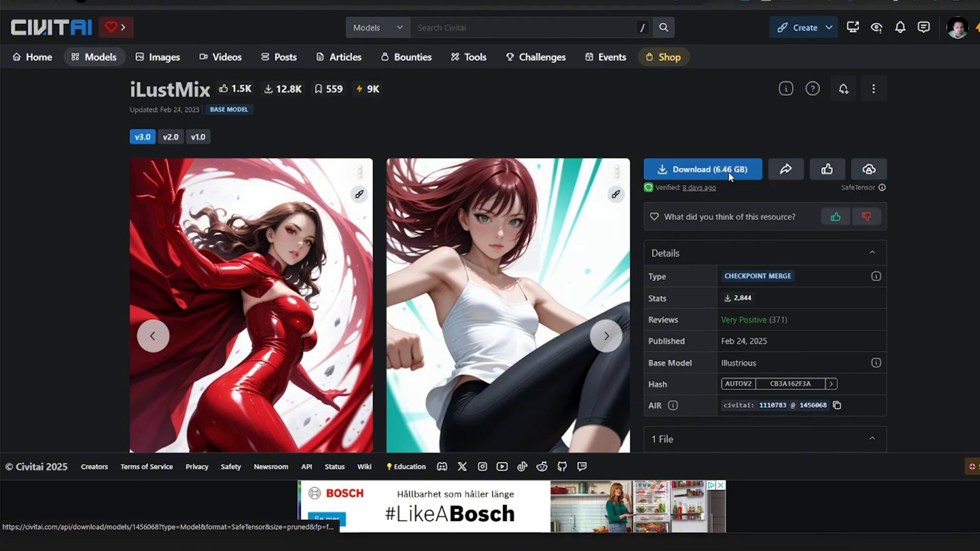
pyautogui.click(702, 169)
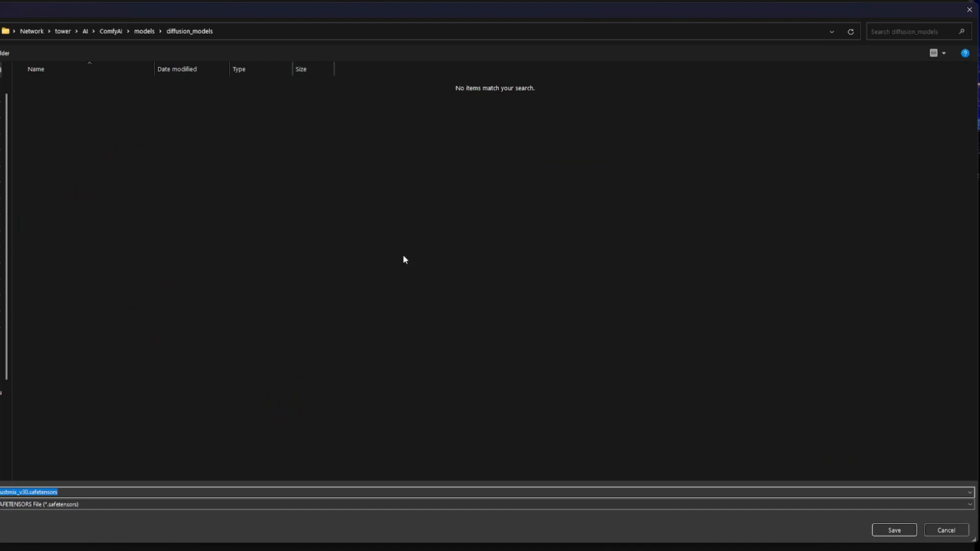
pyautogui.click(85, 31)
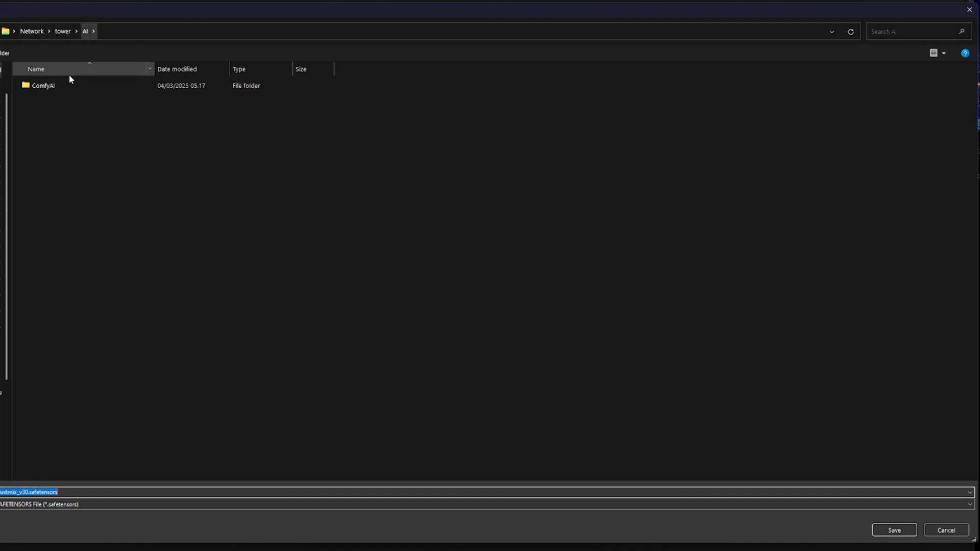
pyautogui.doubleClick(42, 86)
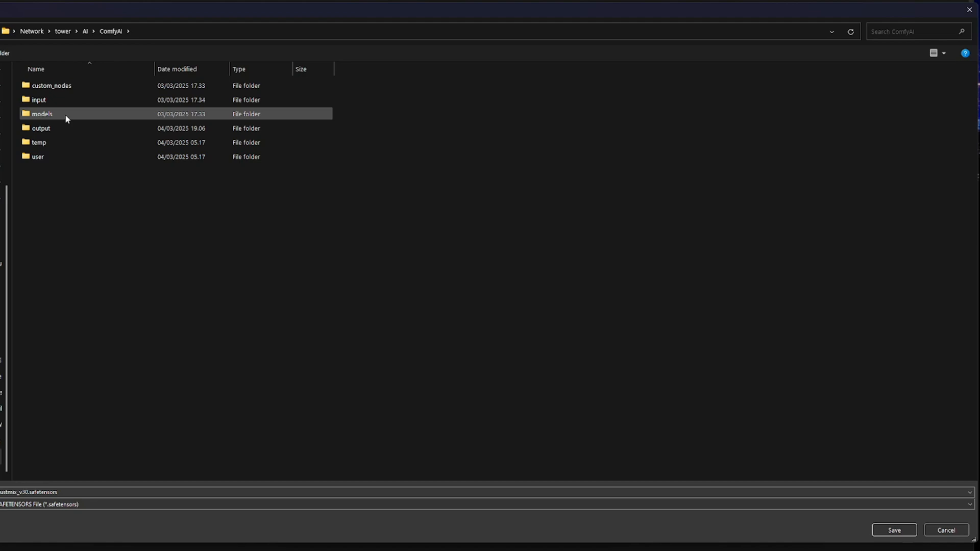
pyautogui.doubleClick(41, 114)
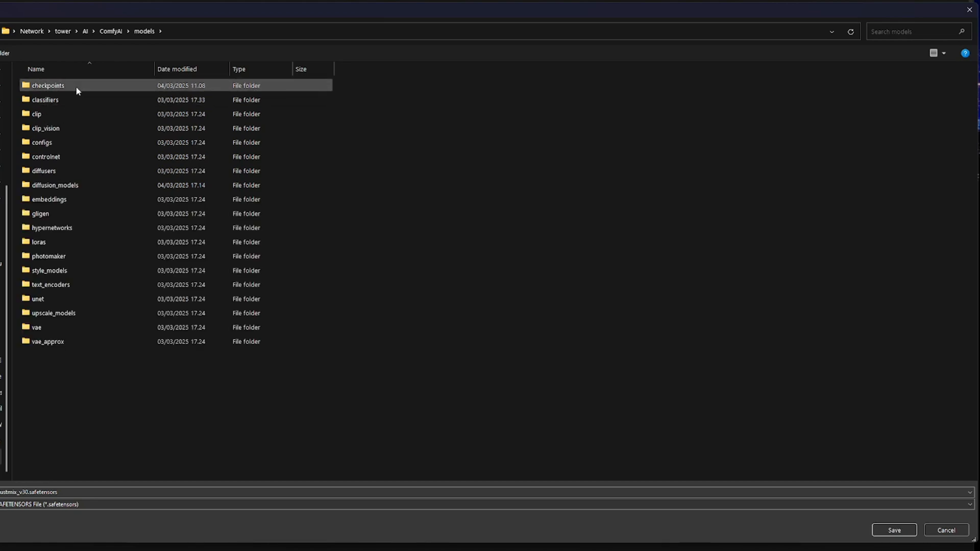
pyautogui.doubleClick(47, 86)
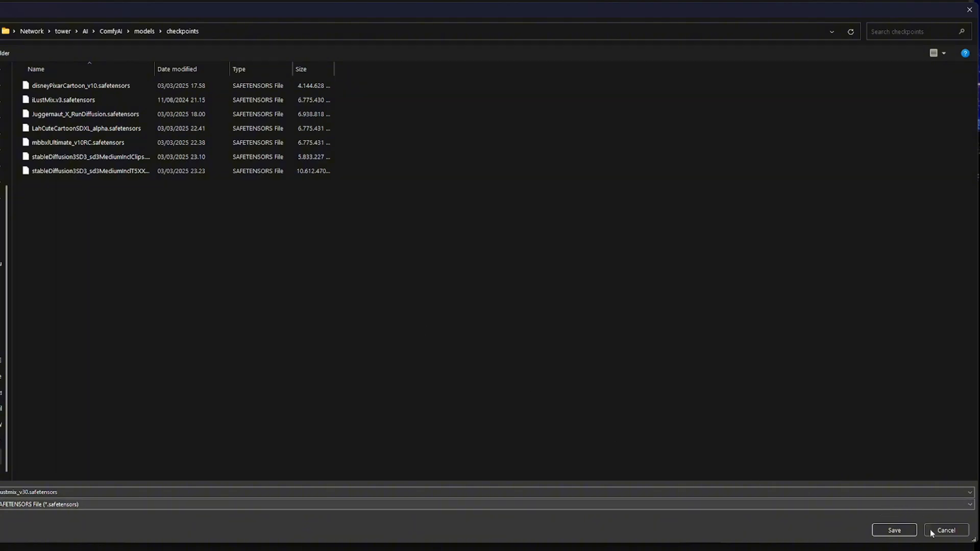
pyautogui.click(944, 530)
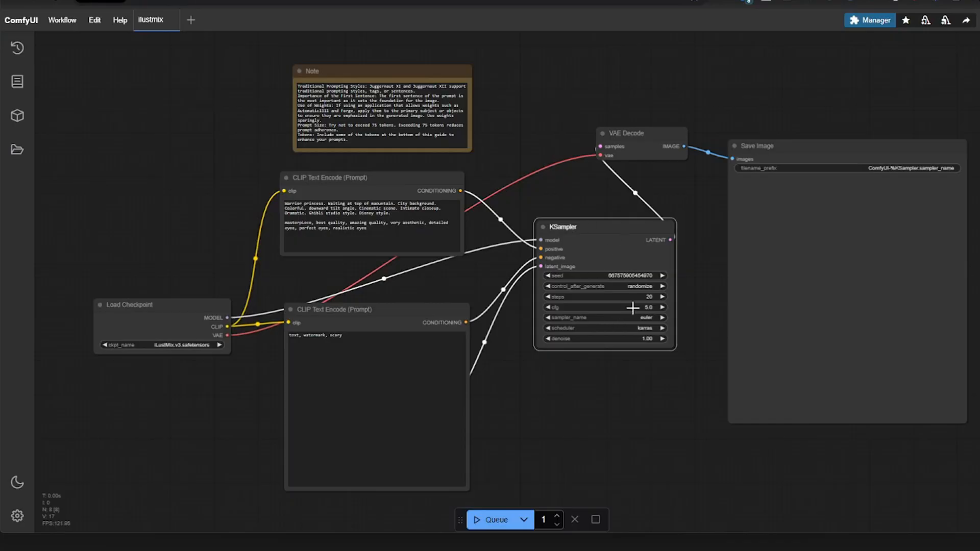
# Choose euler_ancestral as the KSampler's sampling method.
pyautogui.click(603, 318)
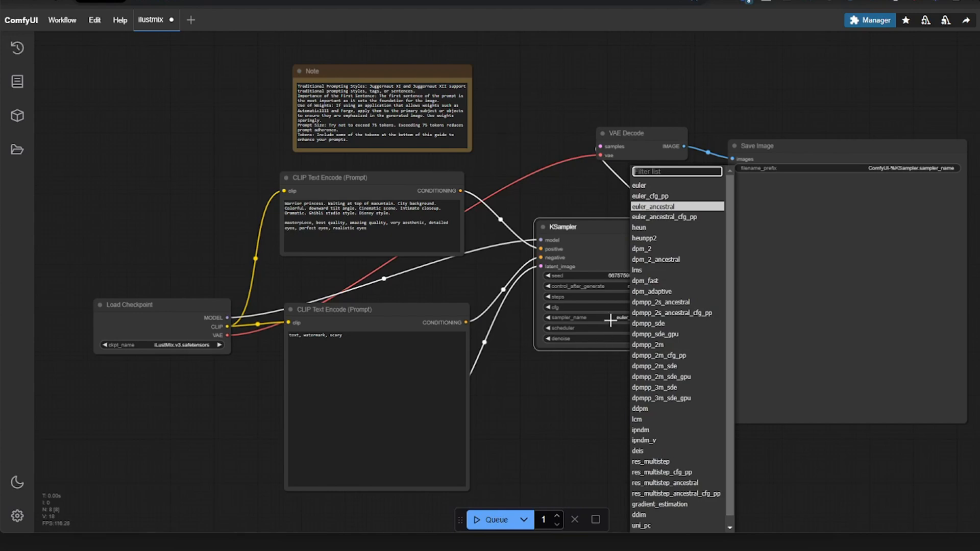
pyautogui.click(657, 206)
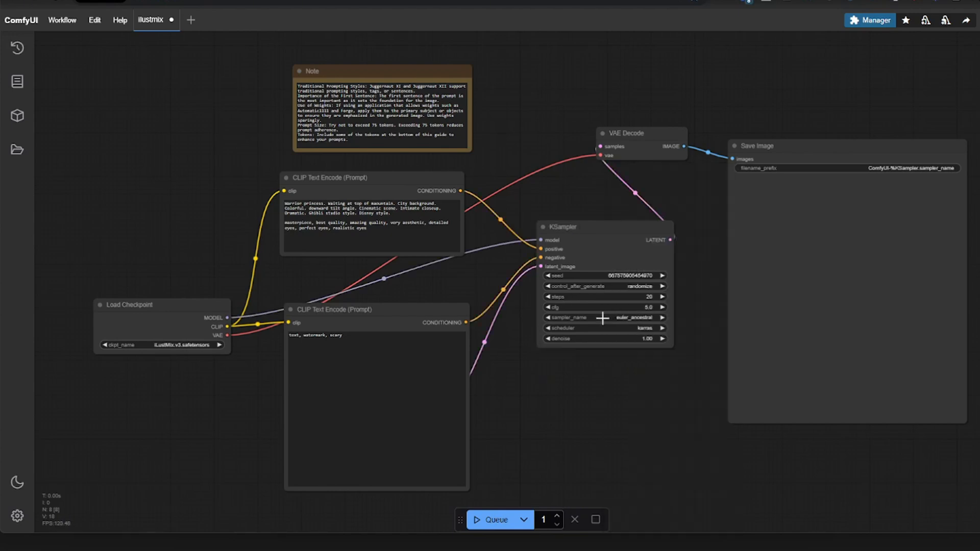
pyautogui.click(646, 296)
pyautogui.write('25')
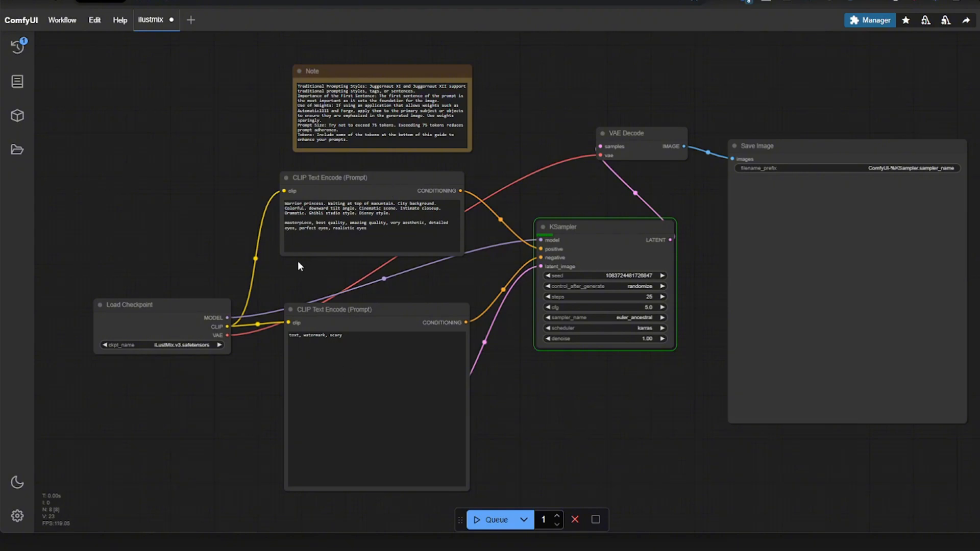
pyautogui.moveTo(518, 338)
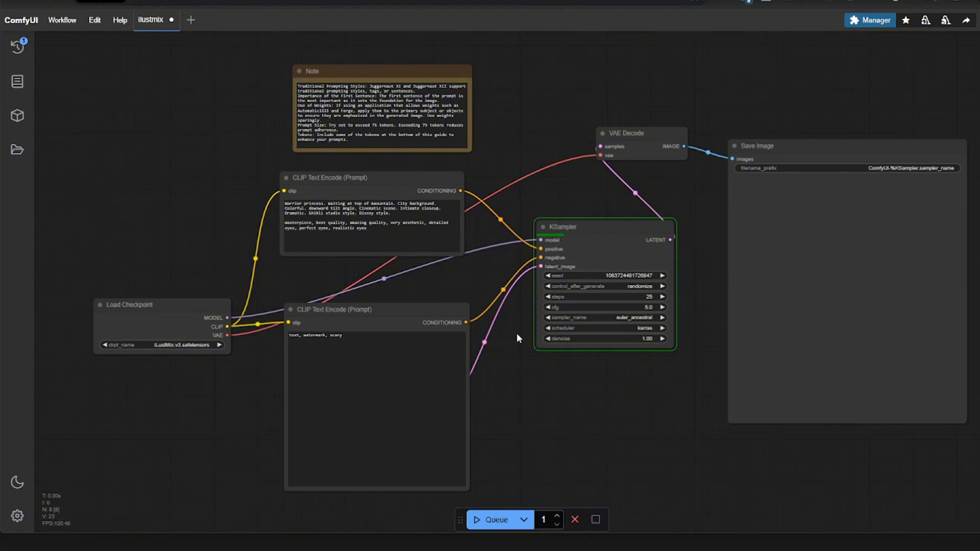
pyautogui.moveTo(256, 233)
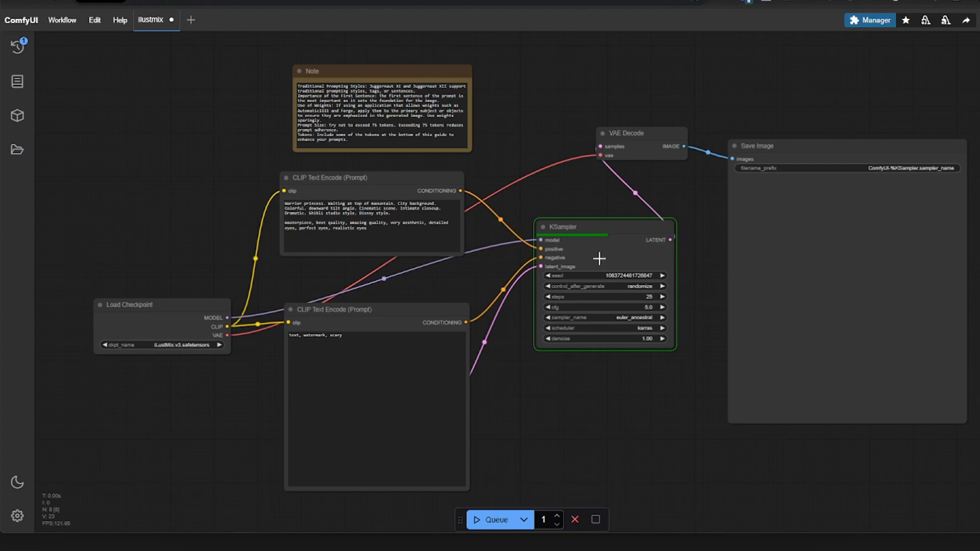
pyautogui.moveTo(606, 252)
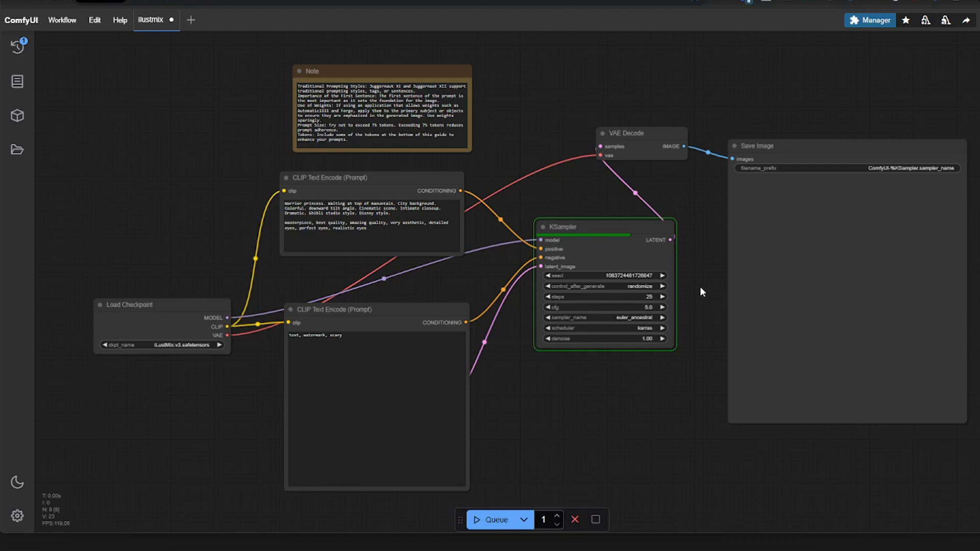
pyautogui.moveTo(716, 292)
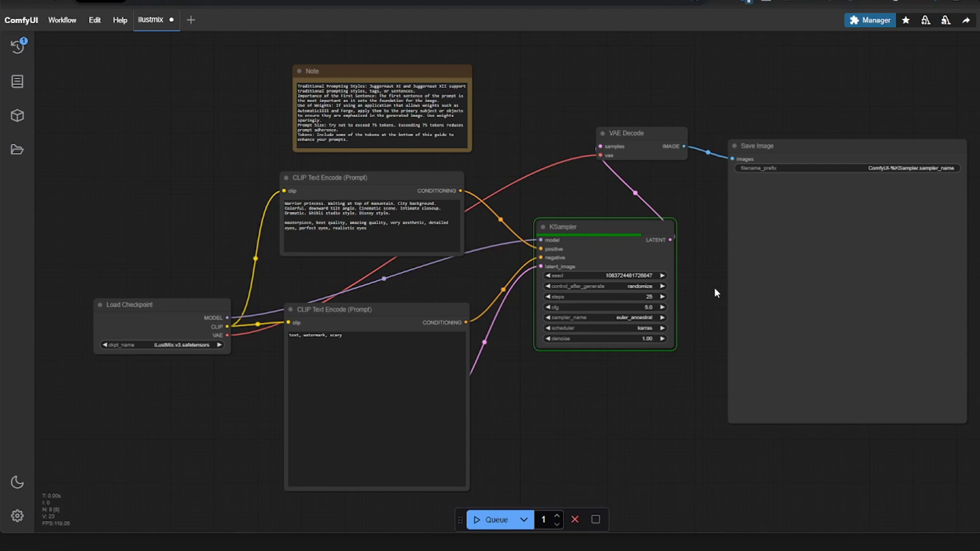
pyautogui.moveTo(666, 247)
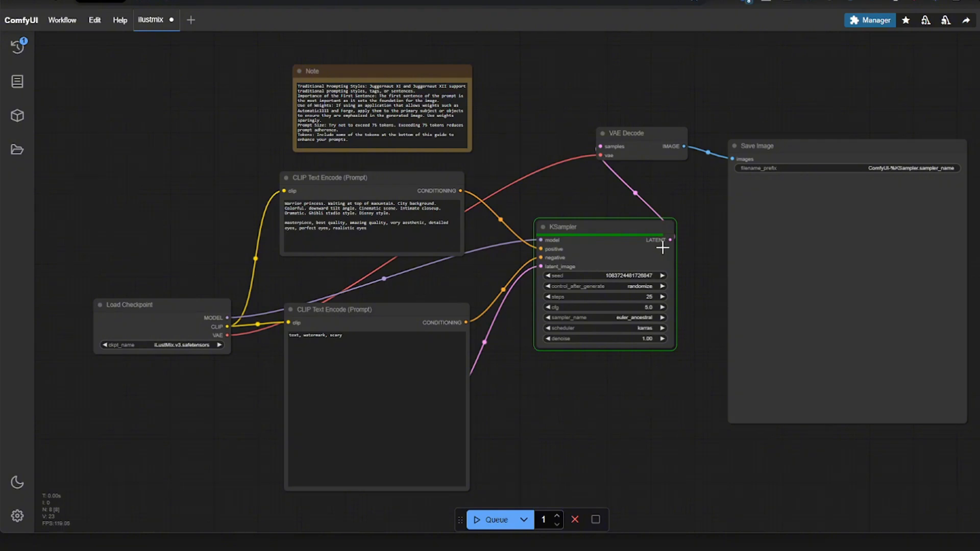
# Set KSampler steps to 25 and queue the run to render the warrior princess image.
pyautogui.click(865, 265)
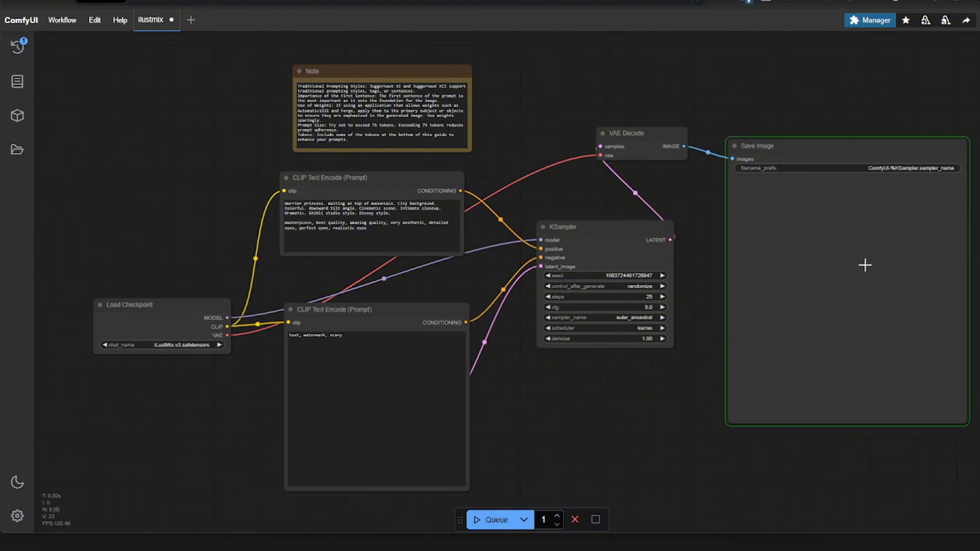
pyautogui.click(496, 520)
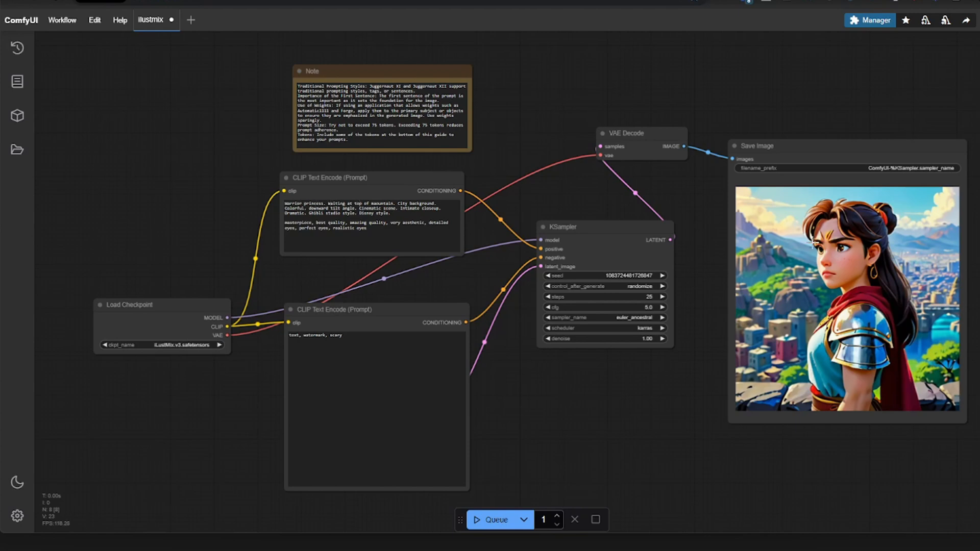
pyautogui.moveTo(793, 519)
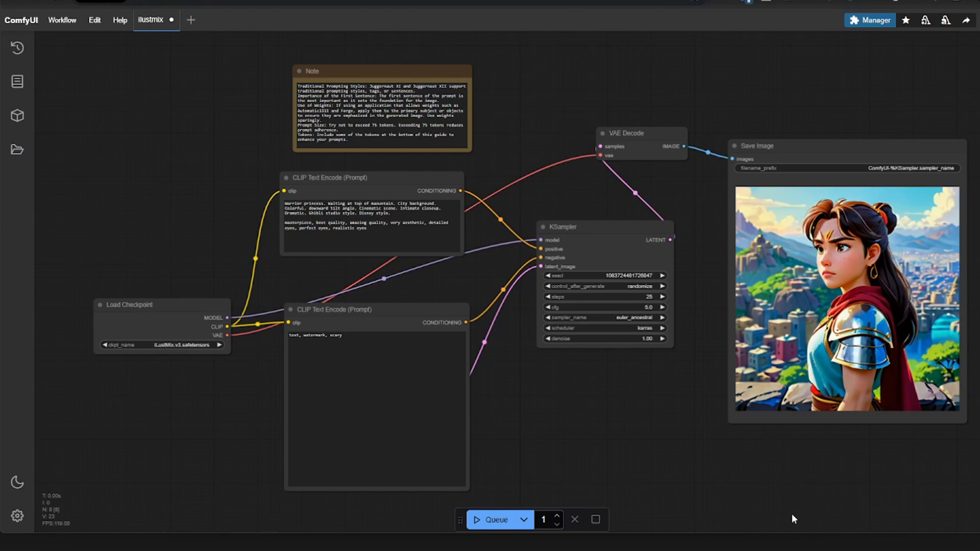
pyautogui.moveTo(769, 355)
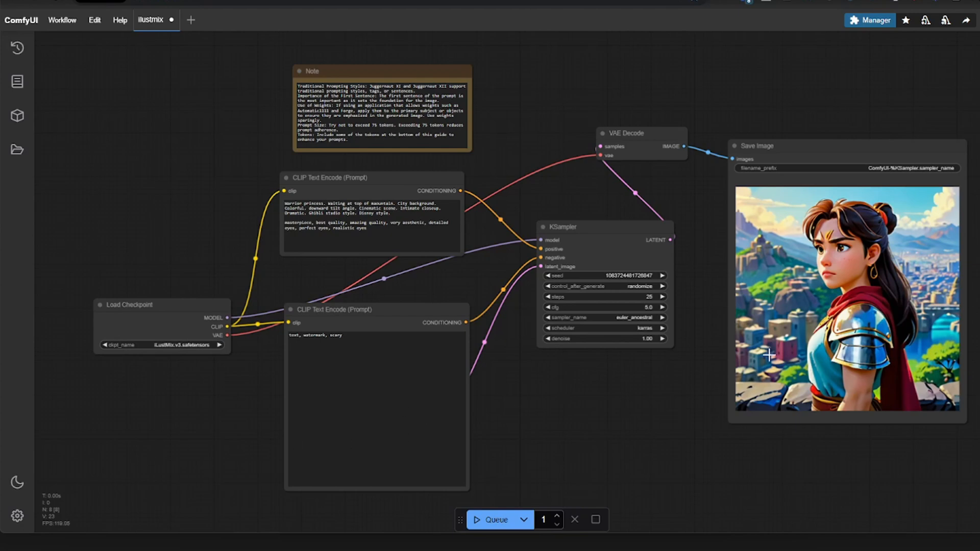
pyautogui.moveTo(168, 422)
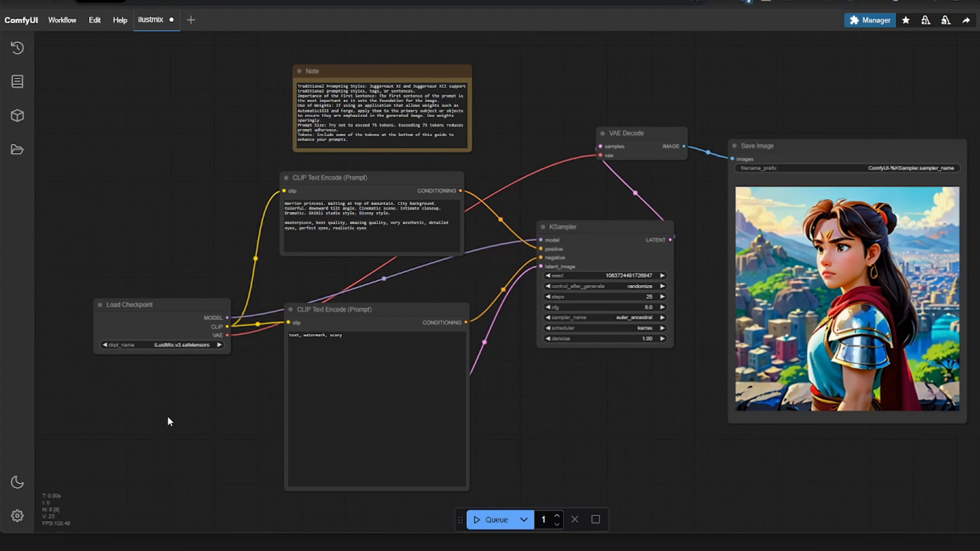
pyautogui.moveTo(219, 417)
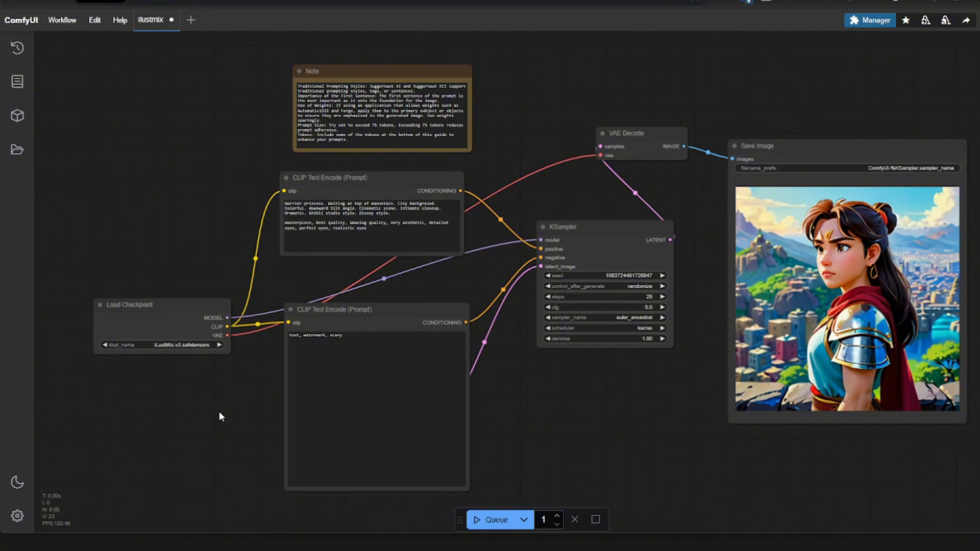
pyautogui.moveTo(556, 394)
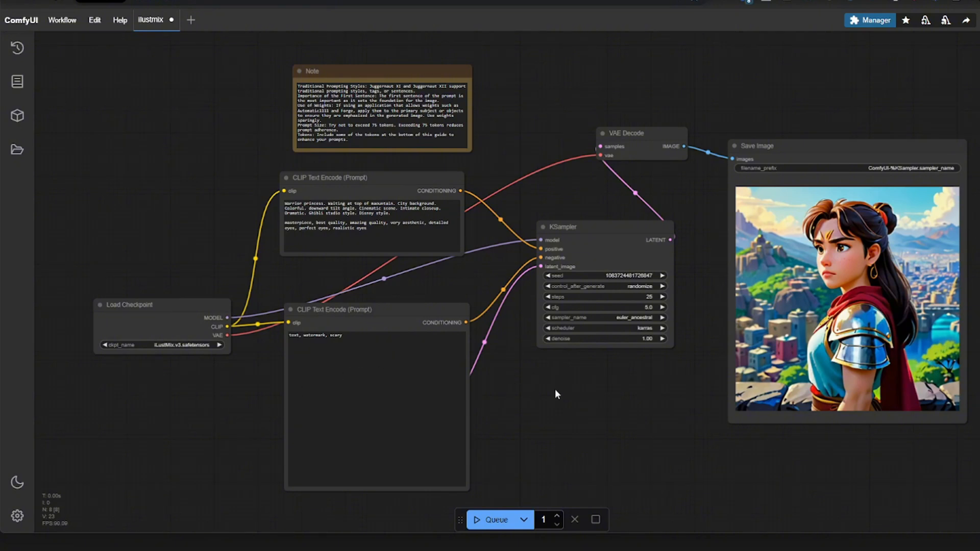
pyautogui.moveTo(584, 385)
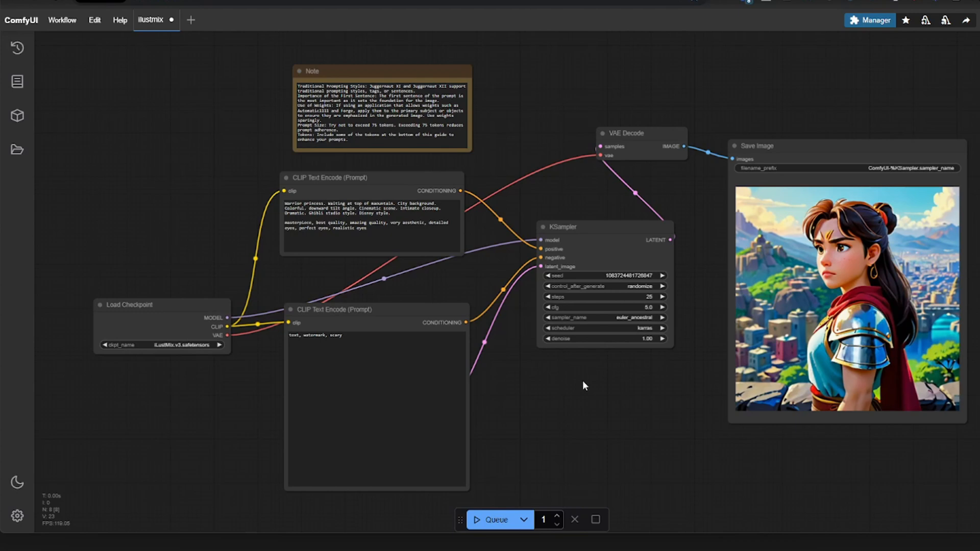
pyautogui.moveTo(594, 384)
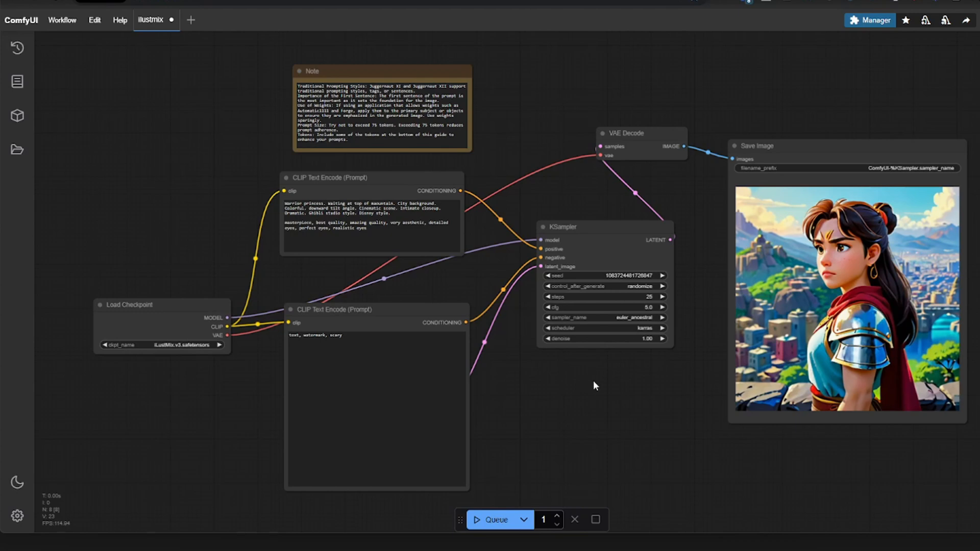
pyautogui.moveTo(548, 354)
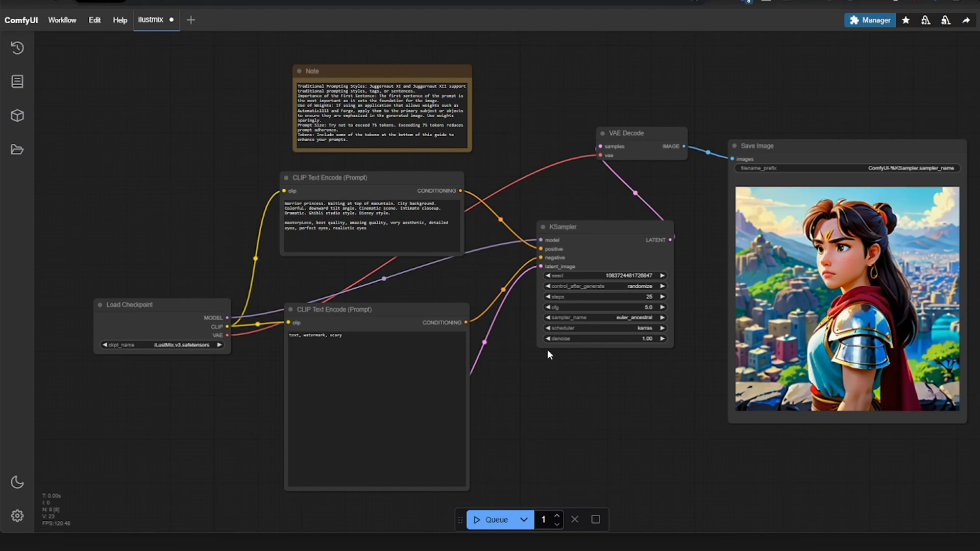
pyautogui.moveTo(607, 381)
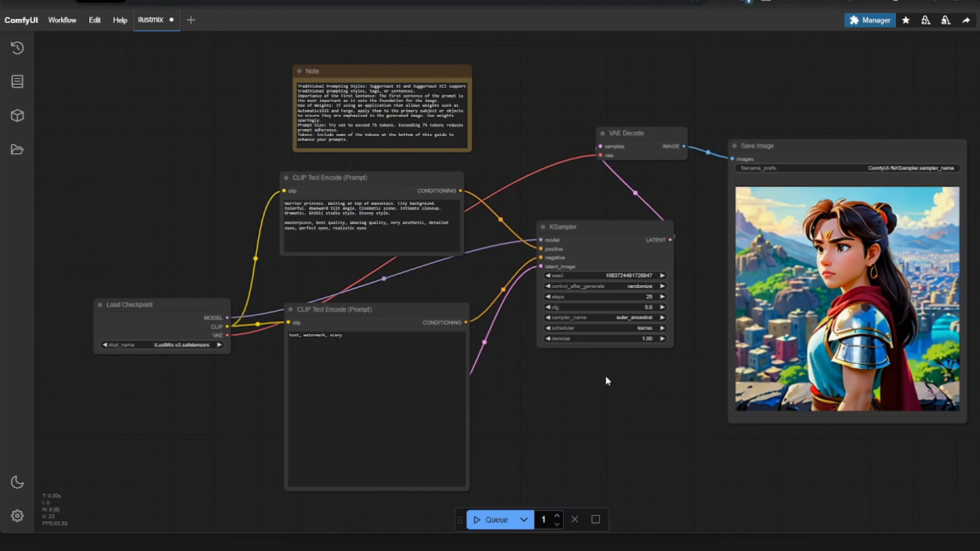